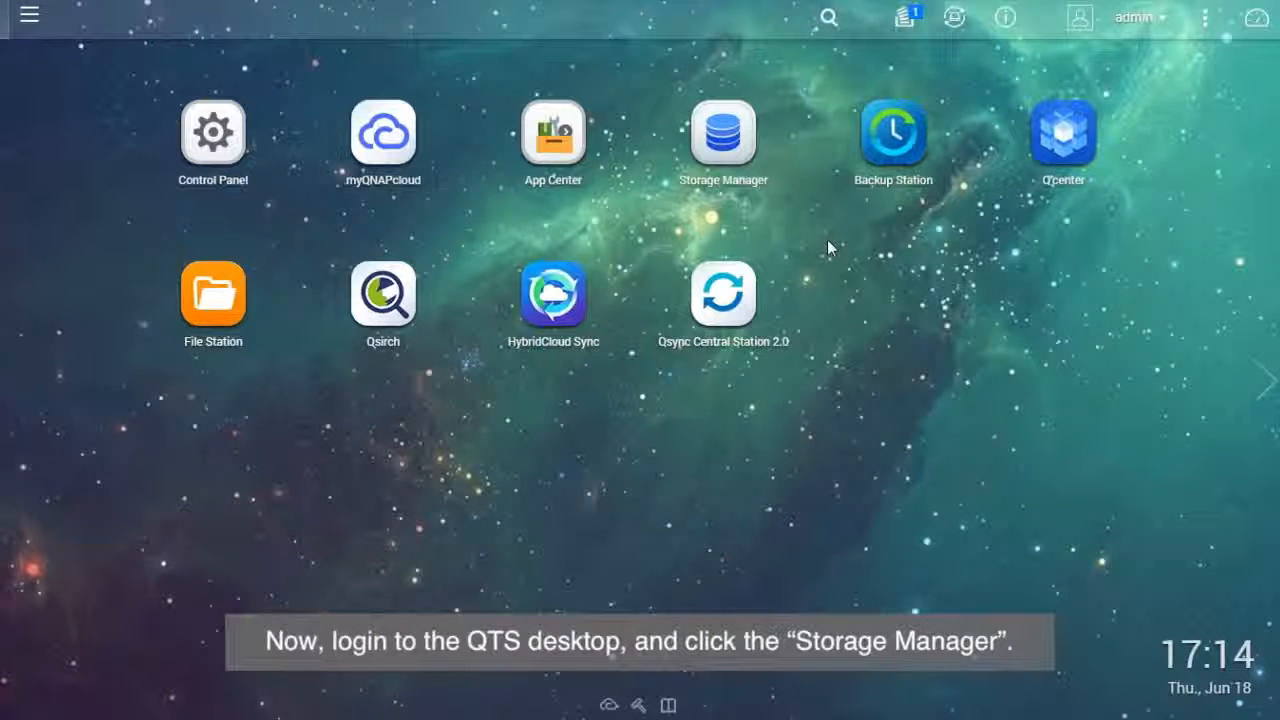
# Step: Open Storage Manager's Storage Space and expand Storage Pool 2 to select DataVol2
pyautogui.click(724, 136)
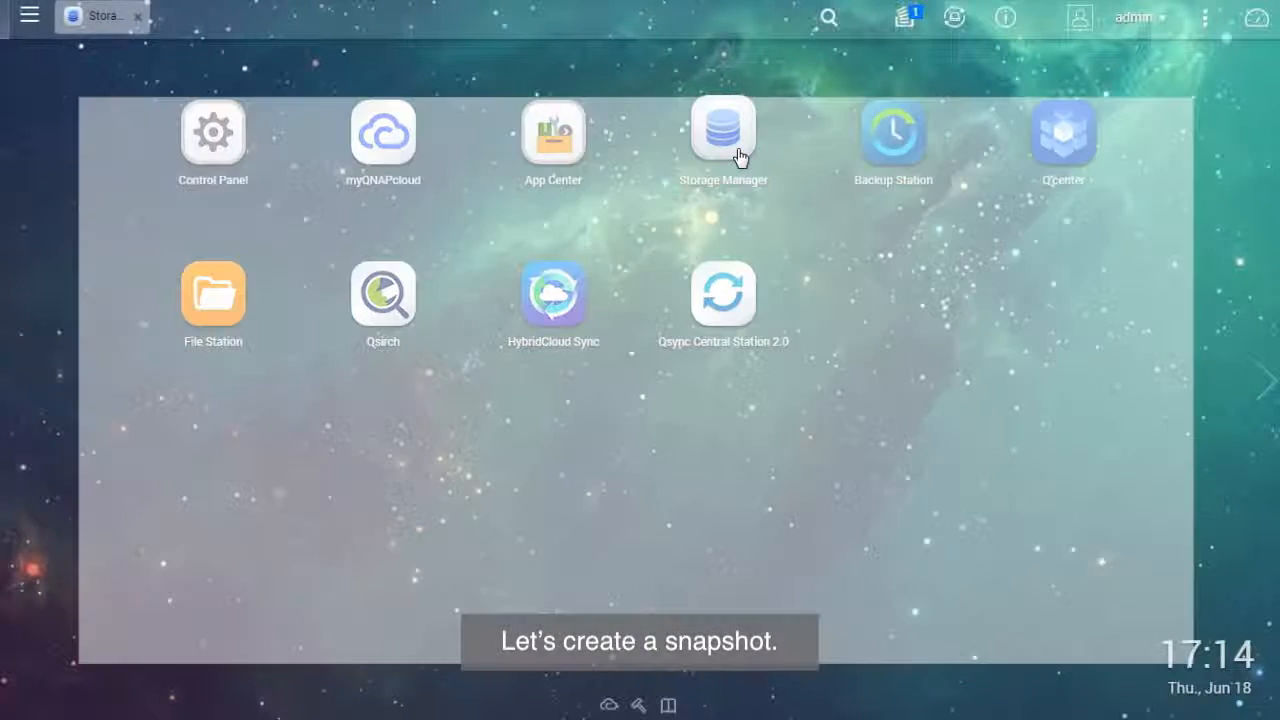
pyautogui.click(724, 130)
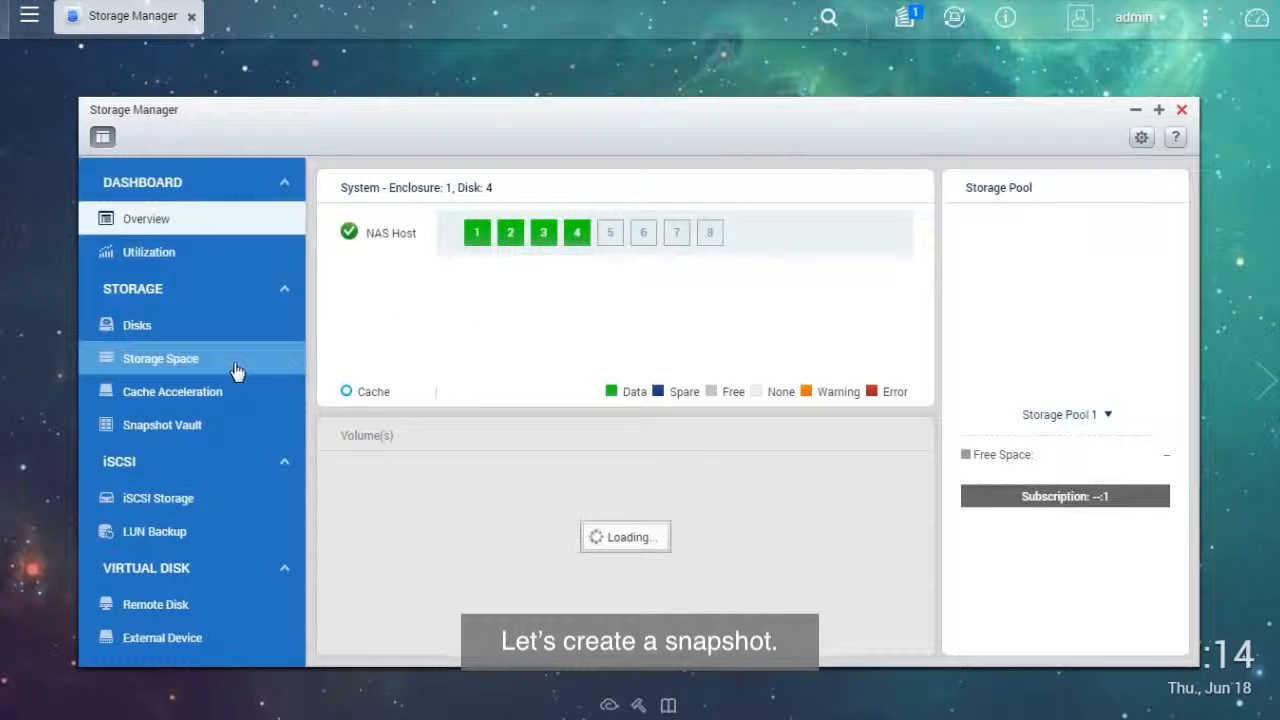
pyautogui.click(160, 358)
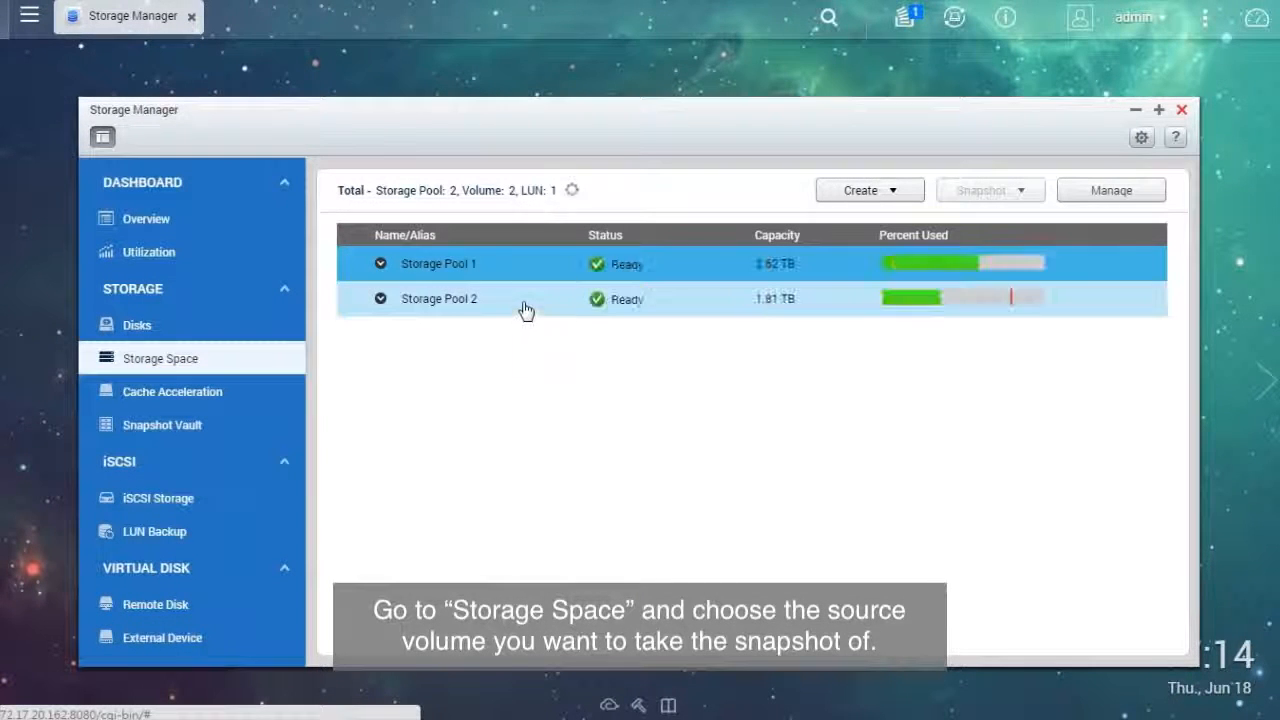
pyautogui.click(380, 298)
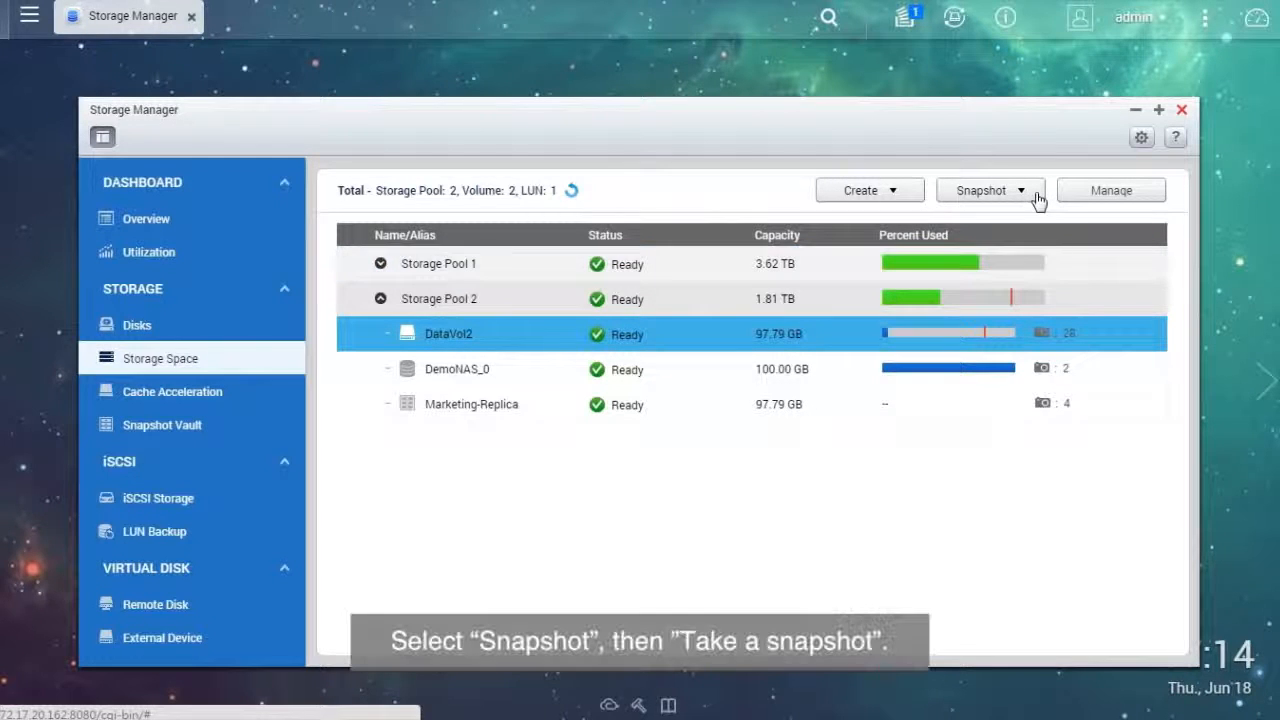
# Step: Take a snapshot of DataVol2 named snap6 kept for 3 days and confirm the notification
pyautogui.click(990, 190)
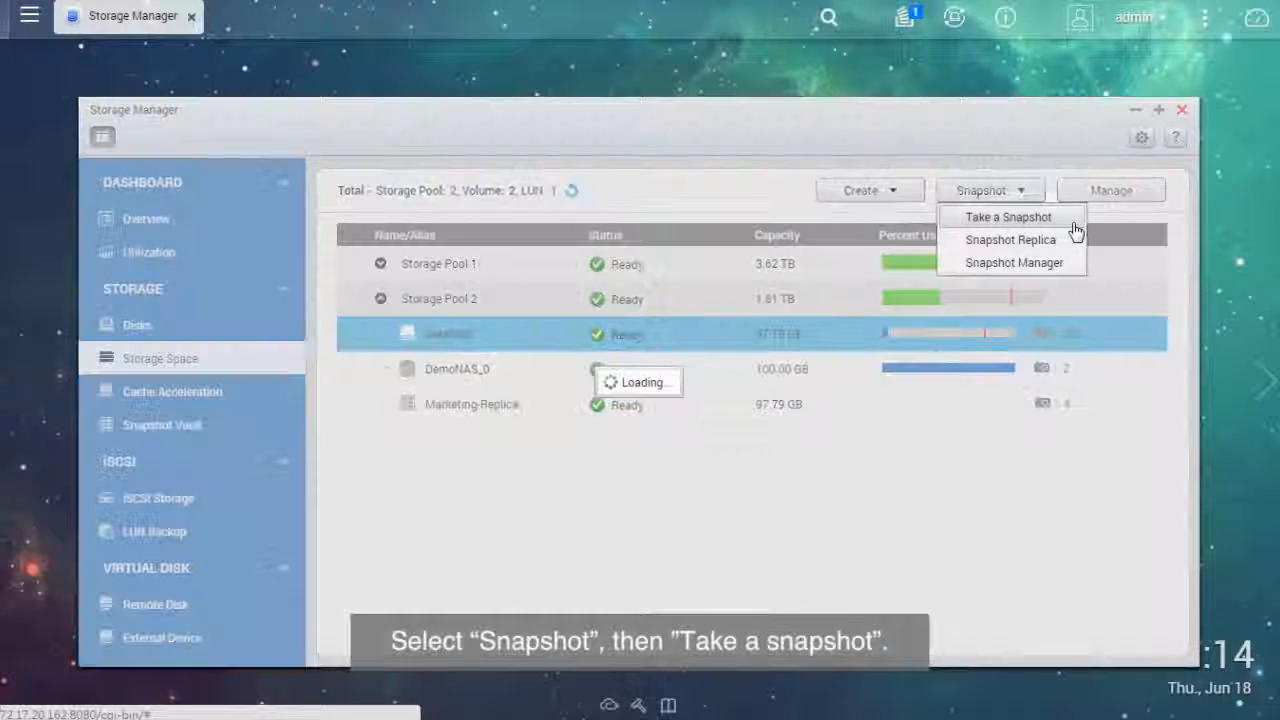
pyautogui.click(1008, 216)
pyautogui.write('snaps')
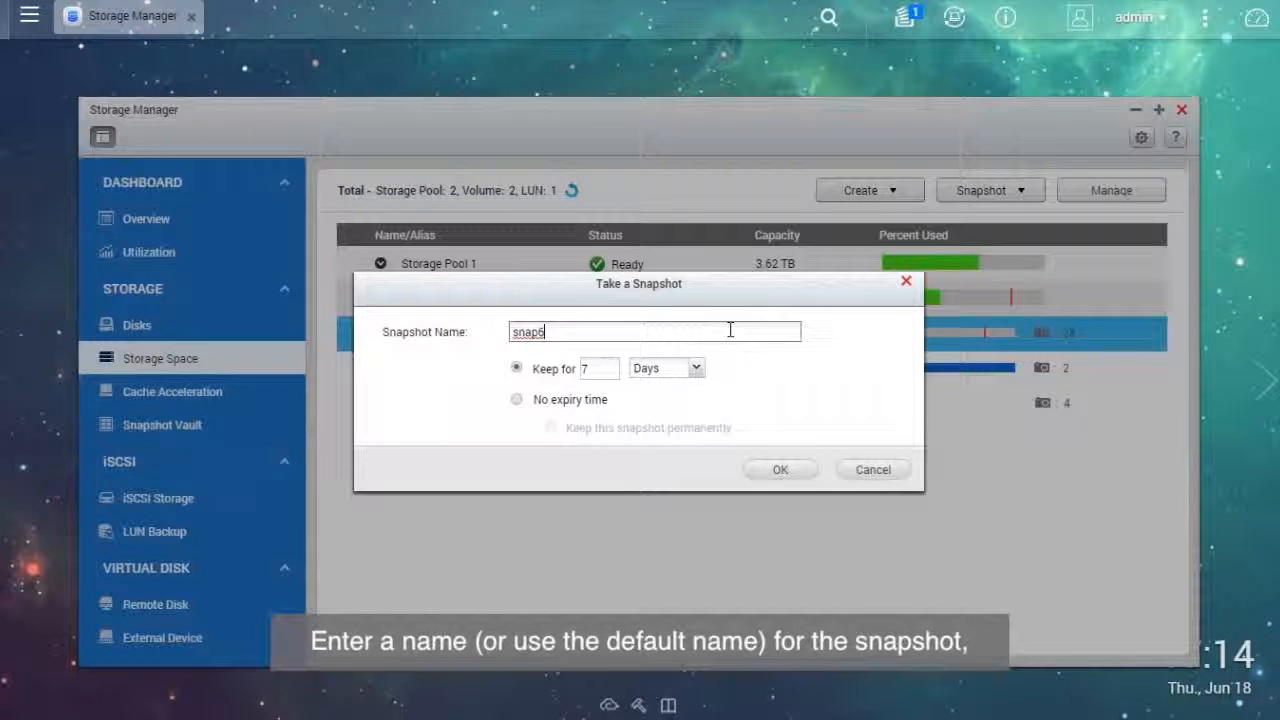
pyautogui.moveTo(628, 380)
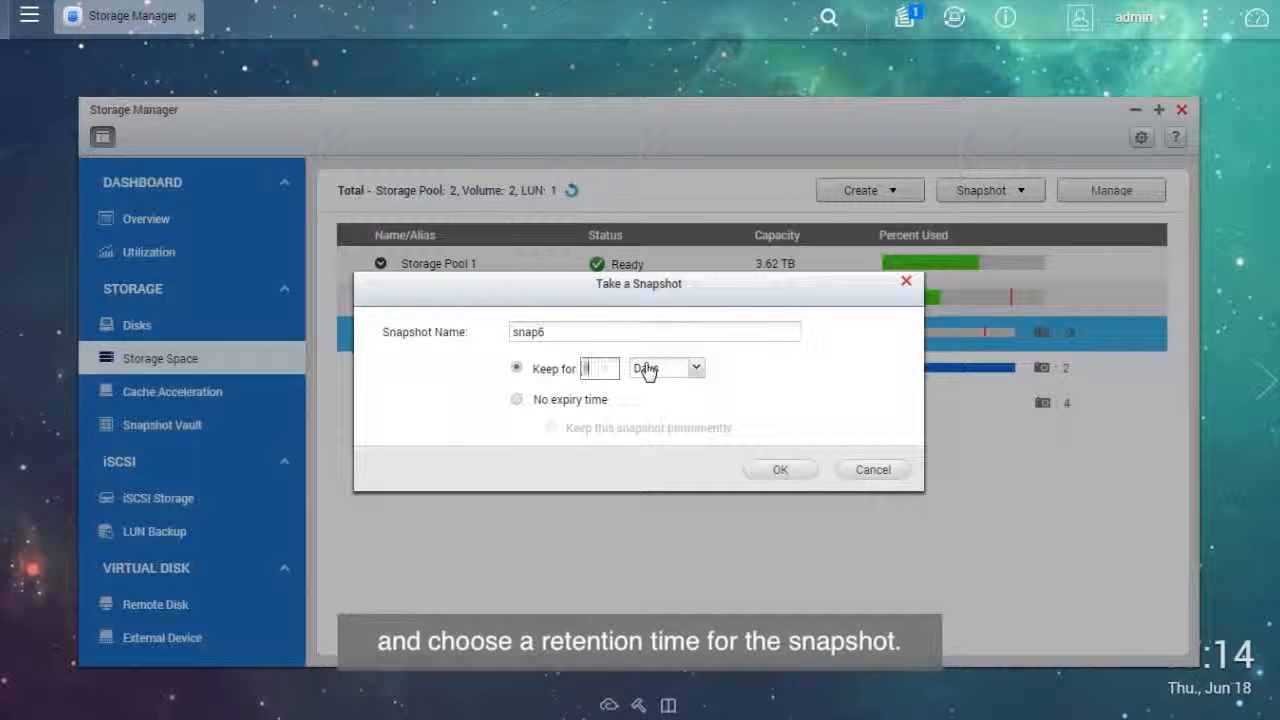
pyautogui.write('3')
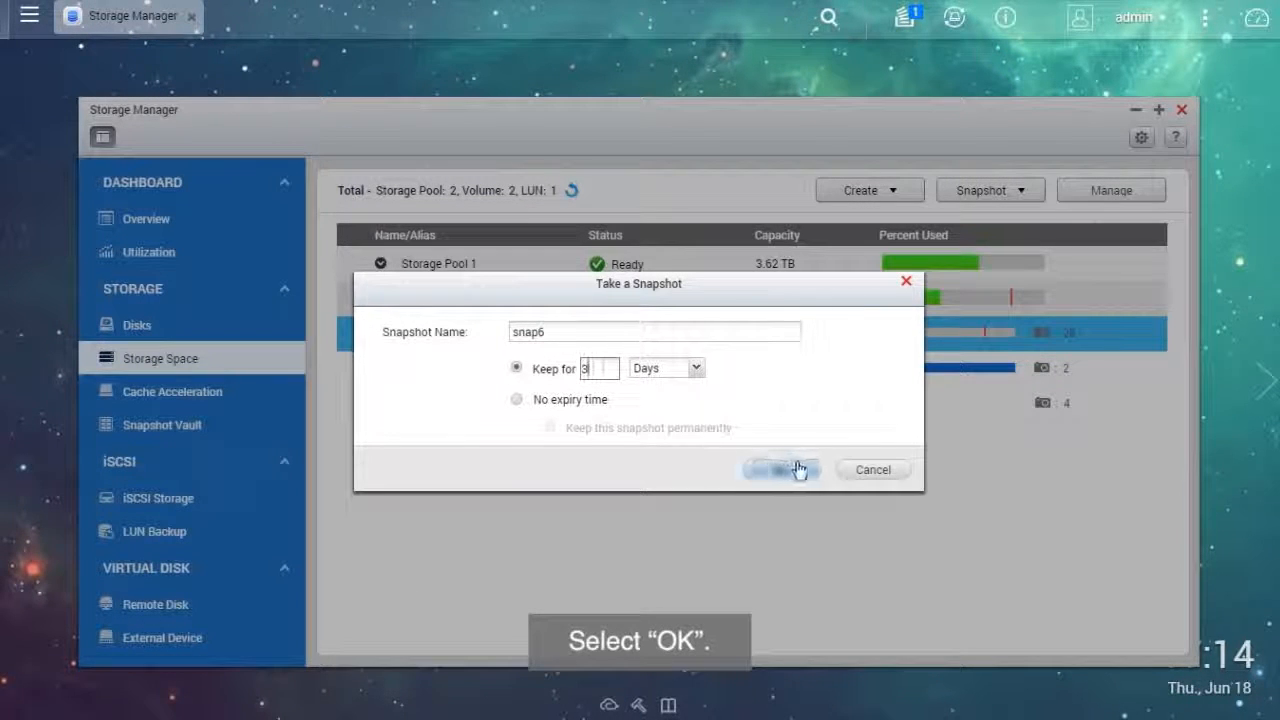
pyautogui.click(780, 468)
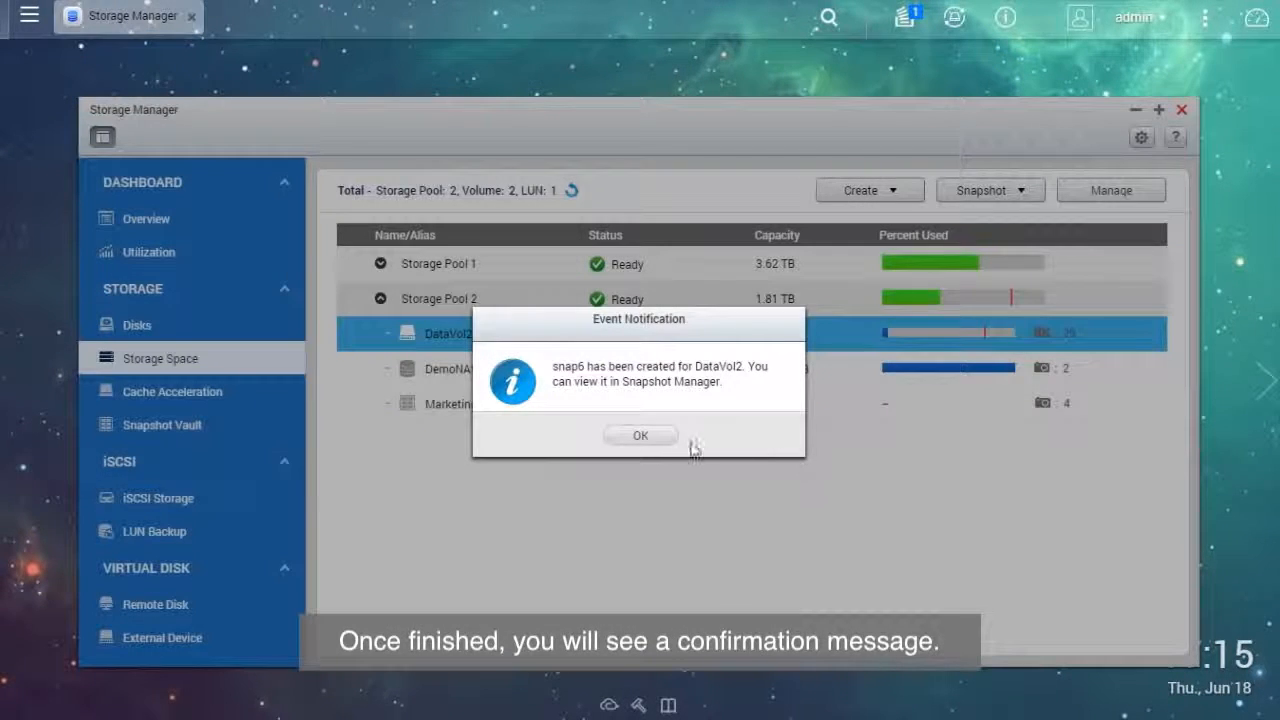
pyautogui.click(640, 436)
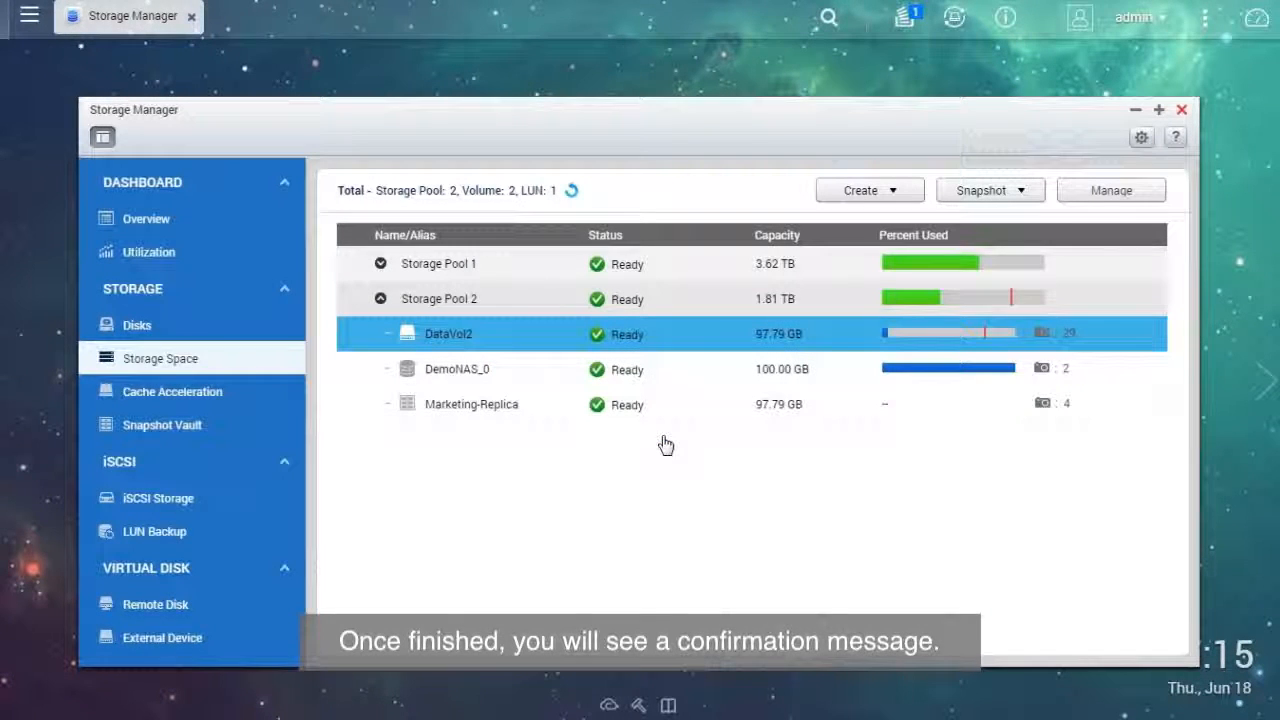
pyautogui.moveTo(1030, 190)
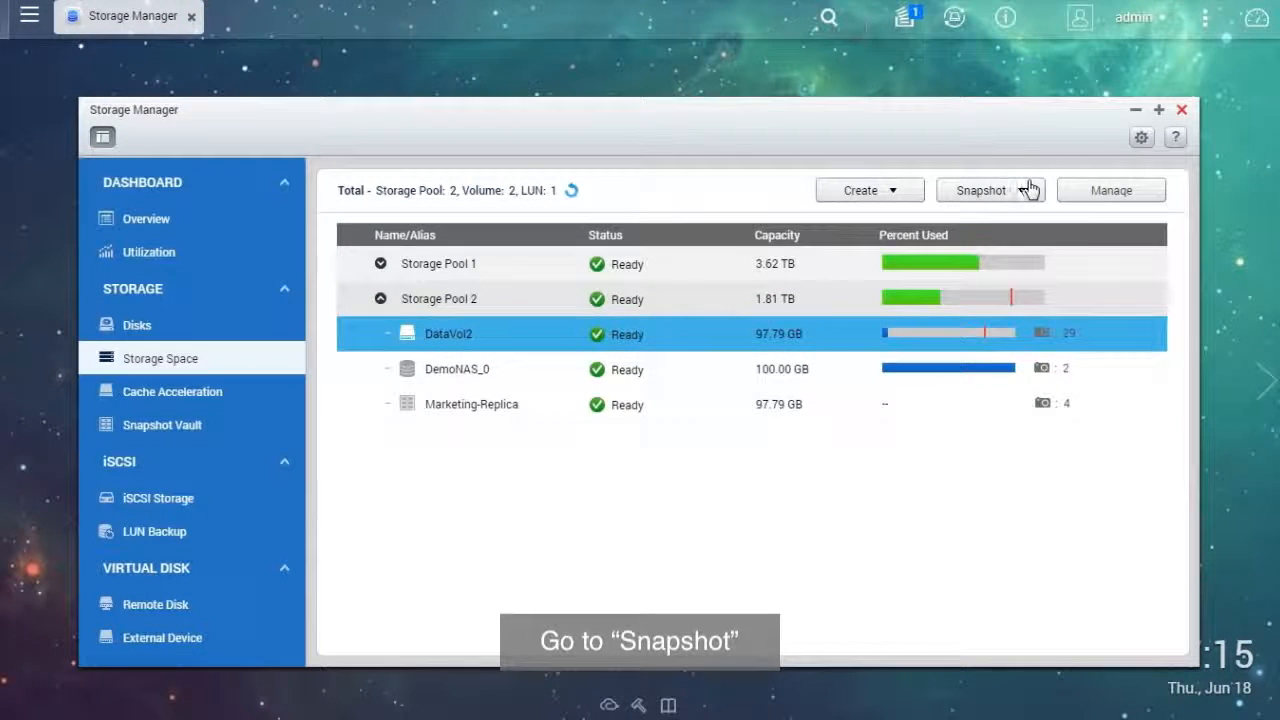
# Step: Open Snapshot Manager for DataVol2 and select snap6 to browse its folders
pyautogui.click(980, 190)
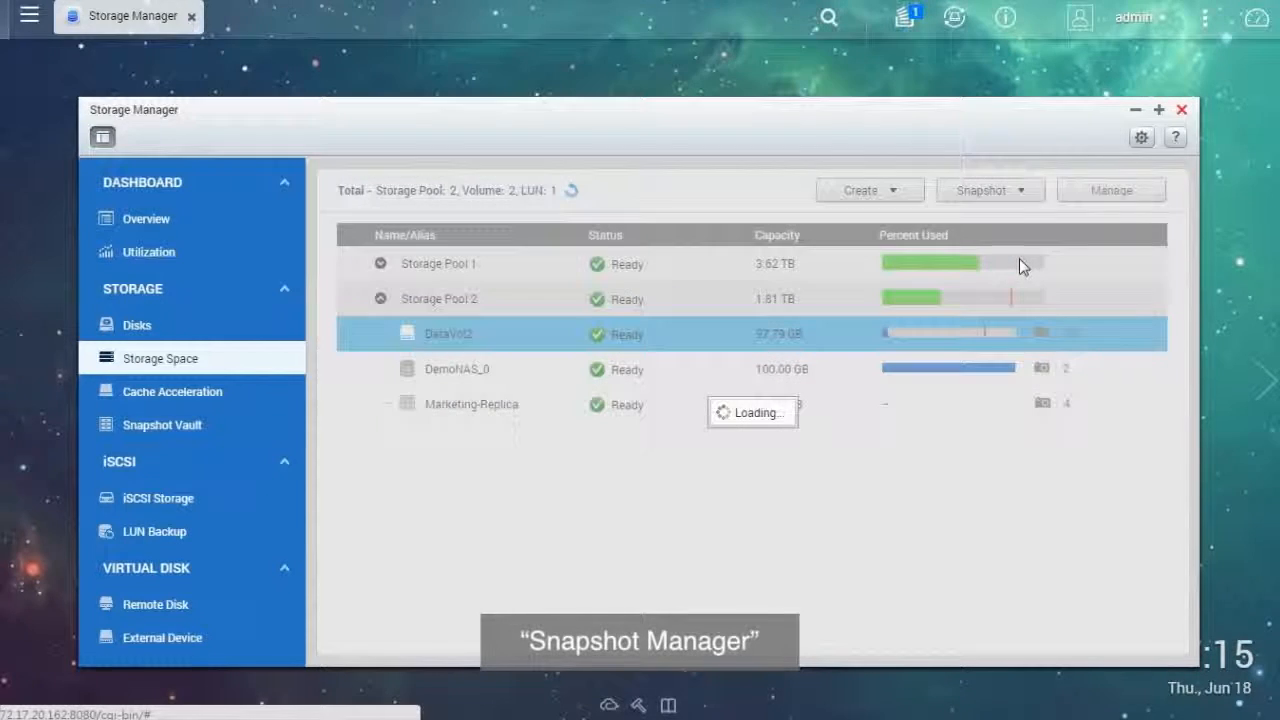
pyautogui.click(980, 190)
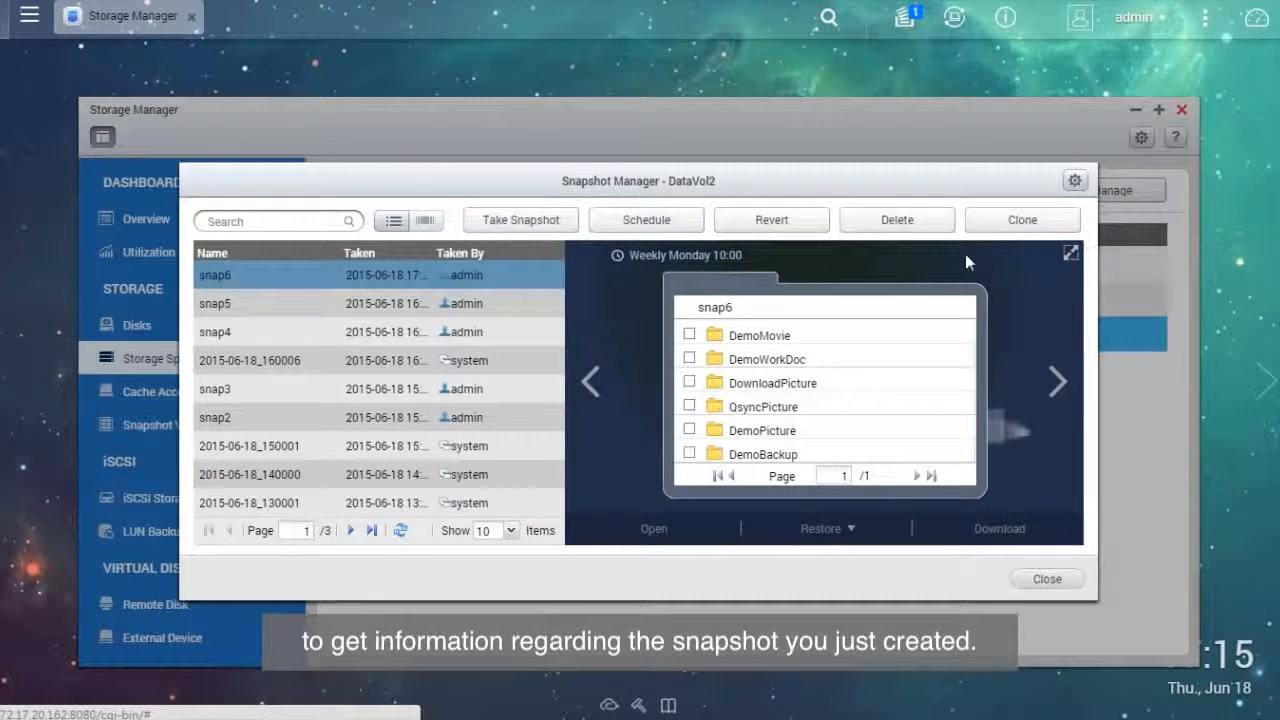
pyautogui.moveTo(538, 276)
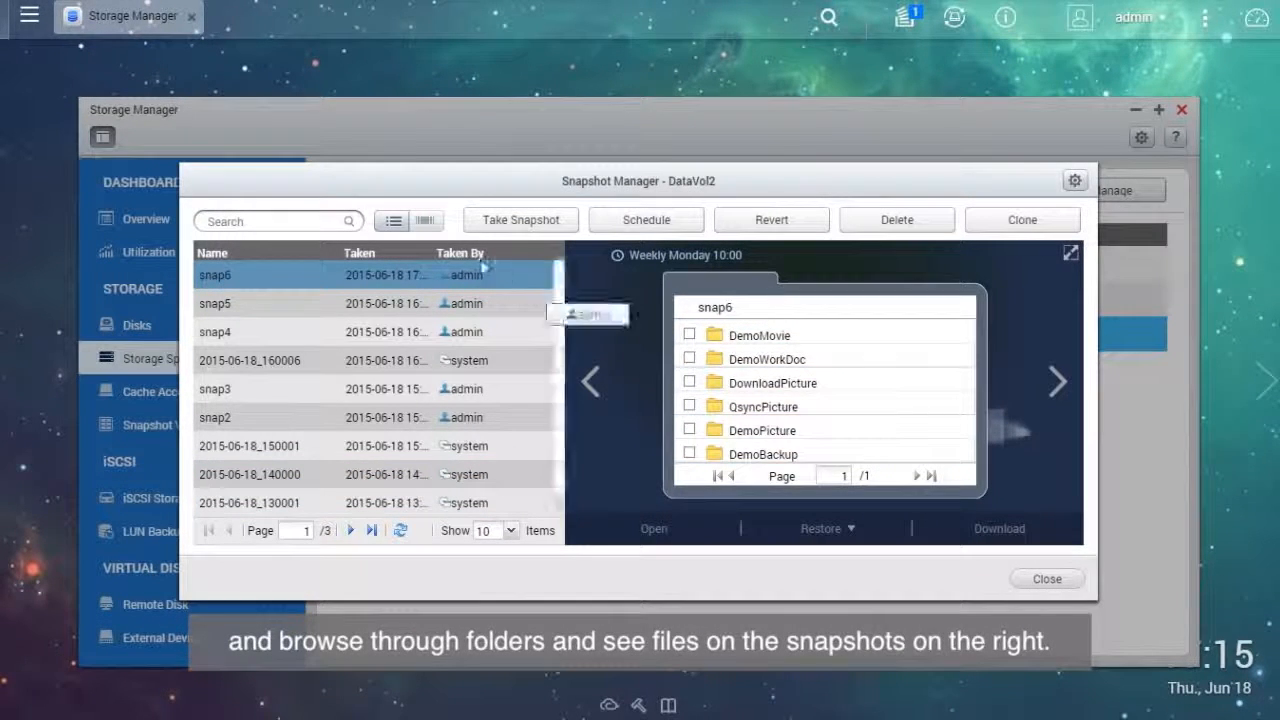
pyautogui.click(392, 218)
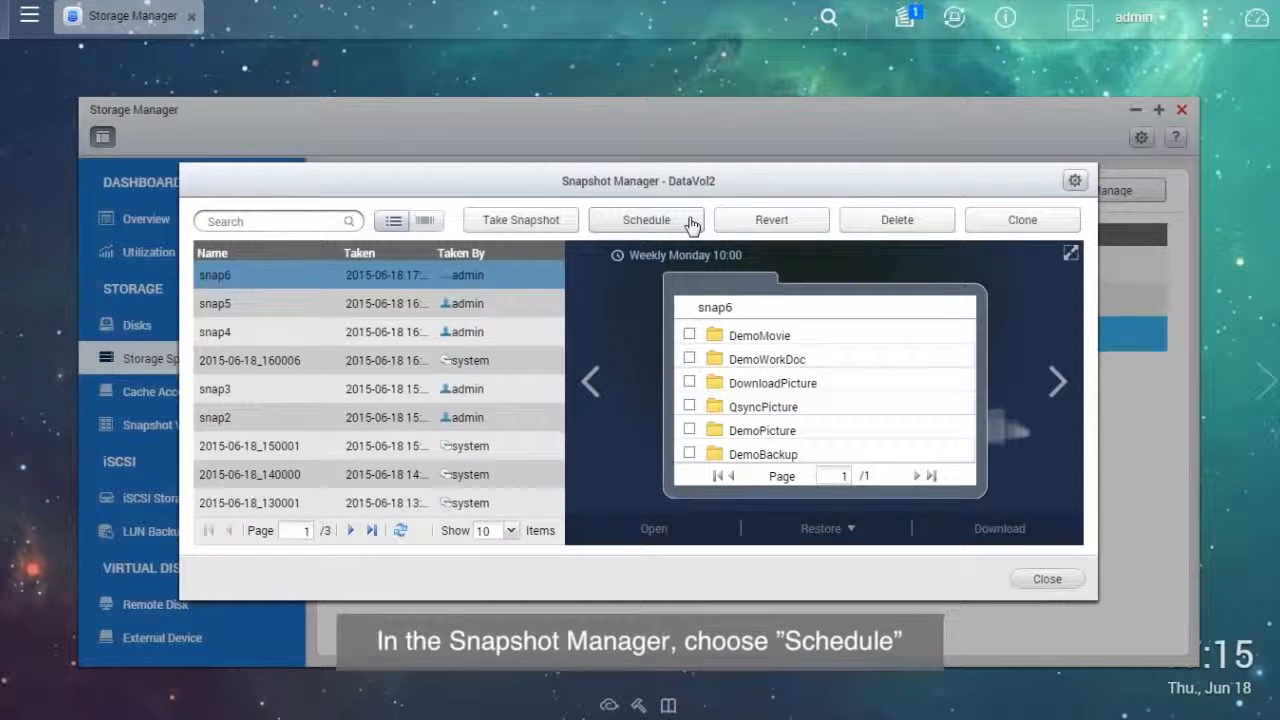
# Step: Schedule hourly snapshots of DataVol2 kept for 2 days and confirm the success message
pyautogui.click(646, 218)
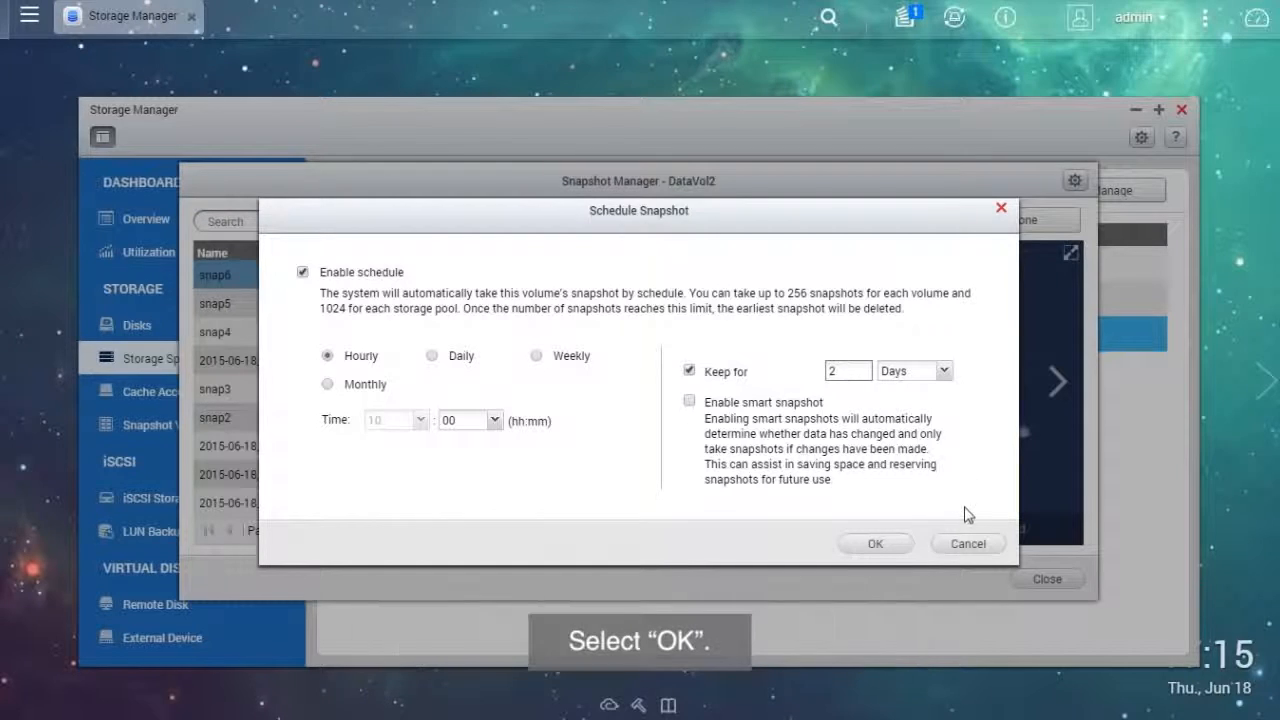
pyautogui.click(874, 544)
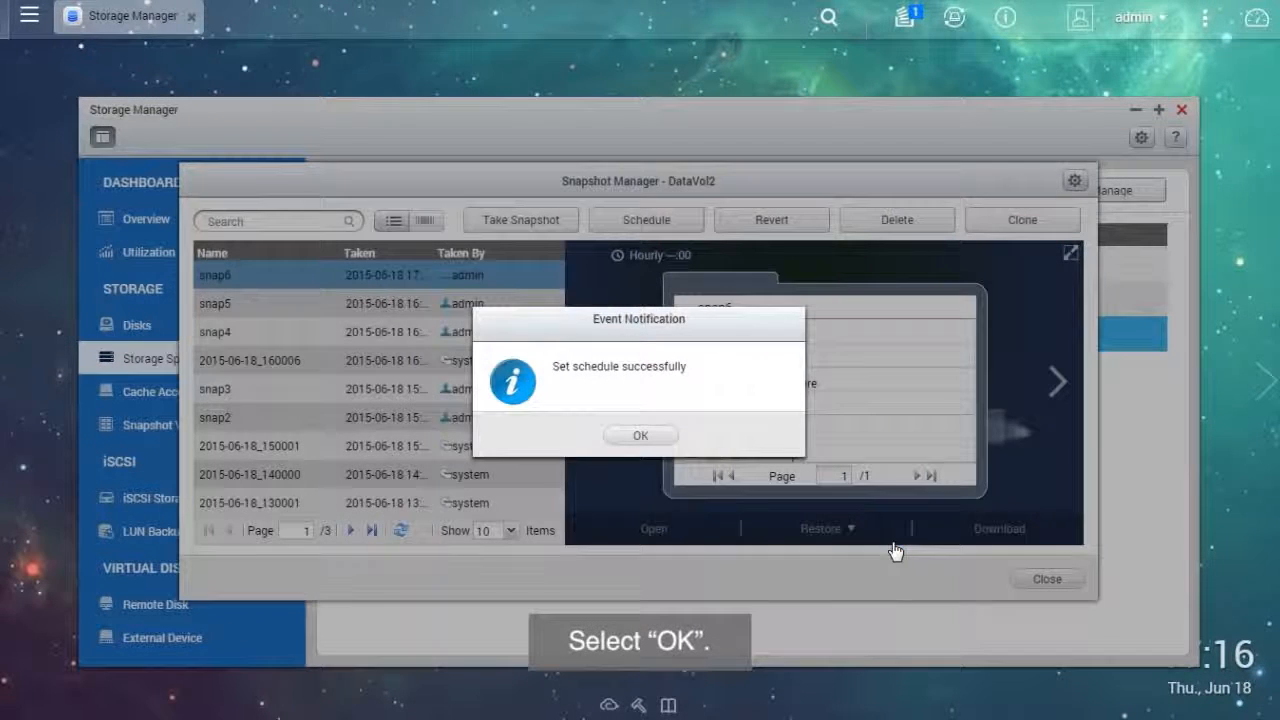
pyautogui.click(640, 436)
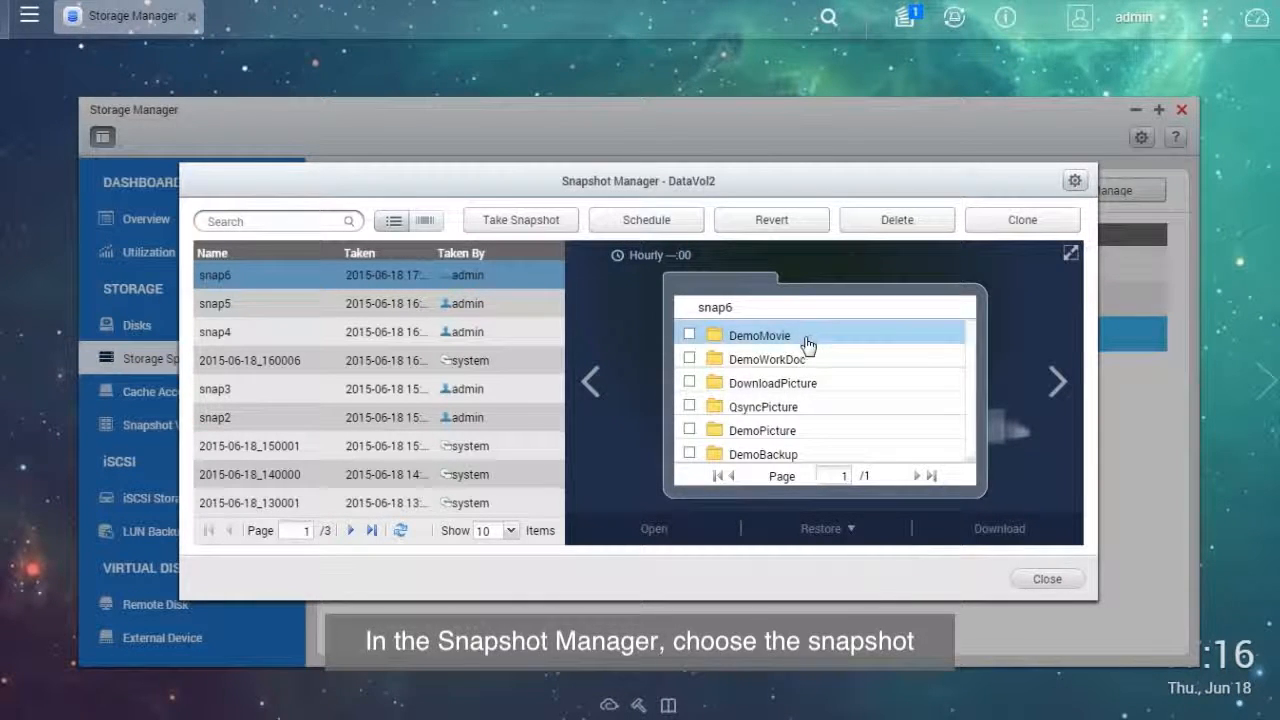
# Step: Restore the DemoMovie folder from snap6 to its original location, overwriting current files
pyautogui.click(688, 332)
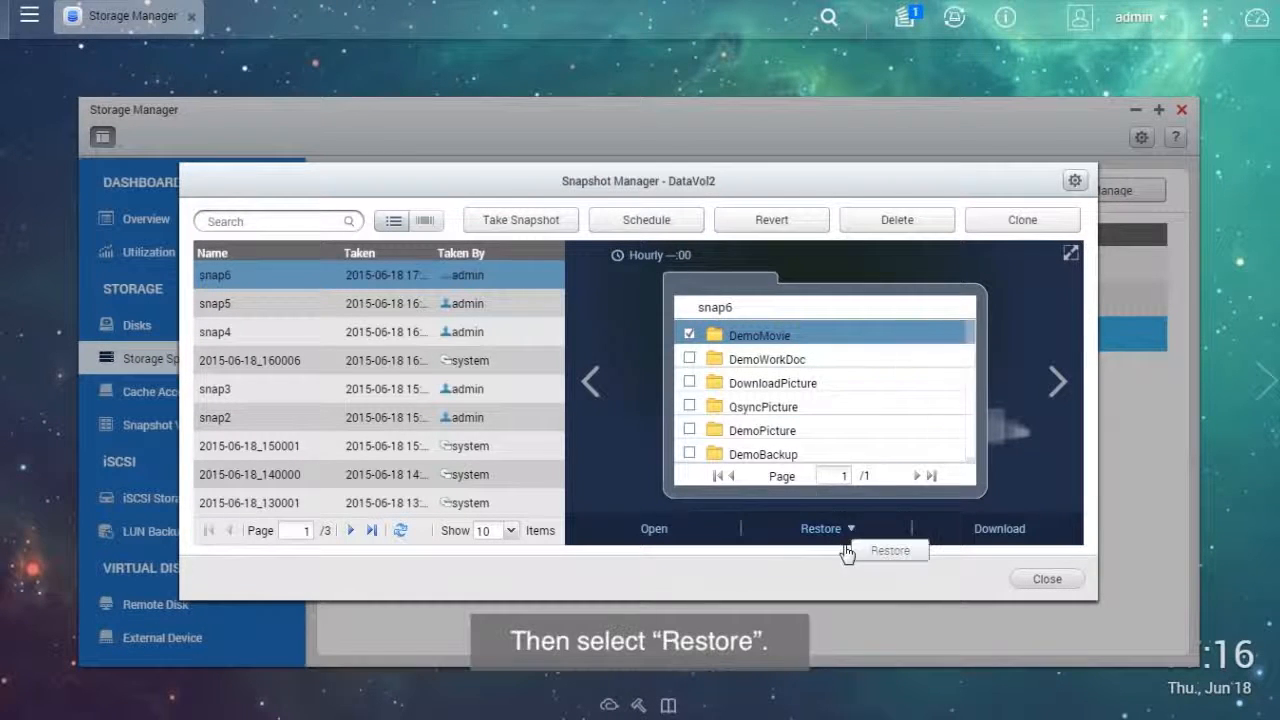
pyautogui.click(826, 528)
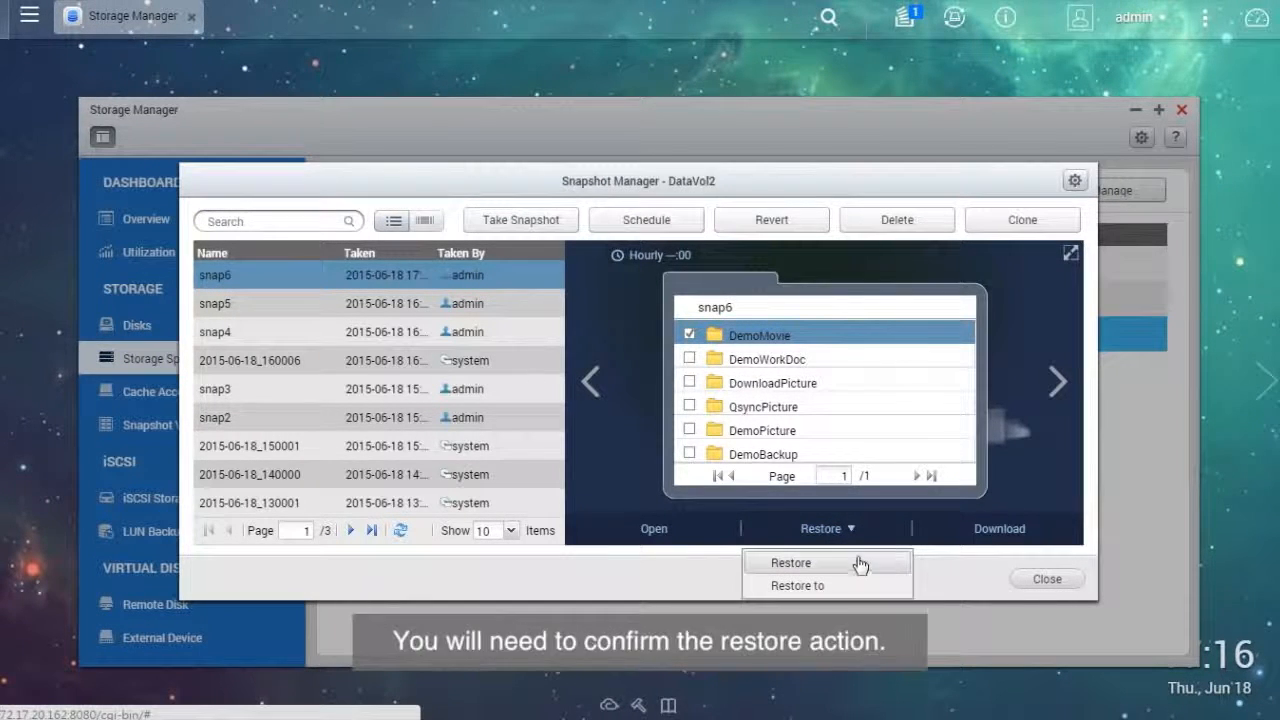
pyautogui.click(788, 562)
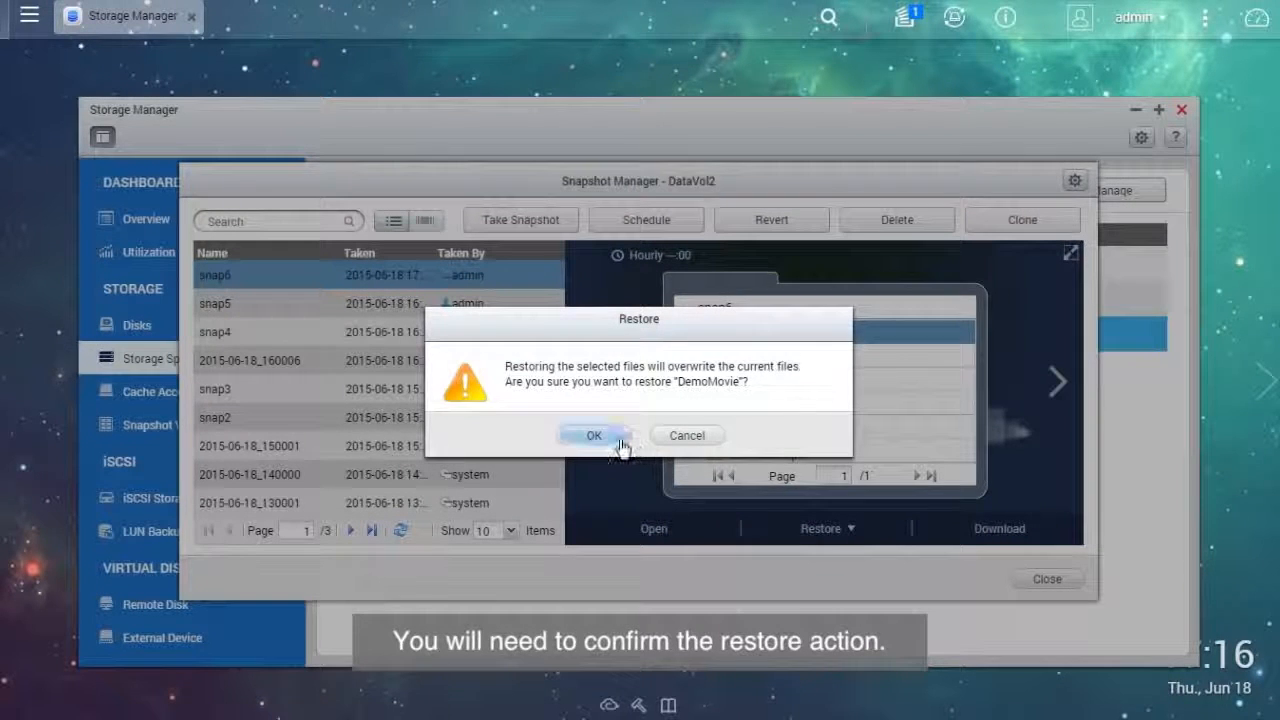
pyautogui.click(592, 436)
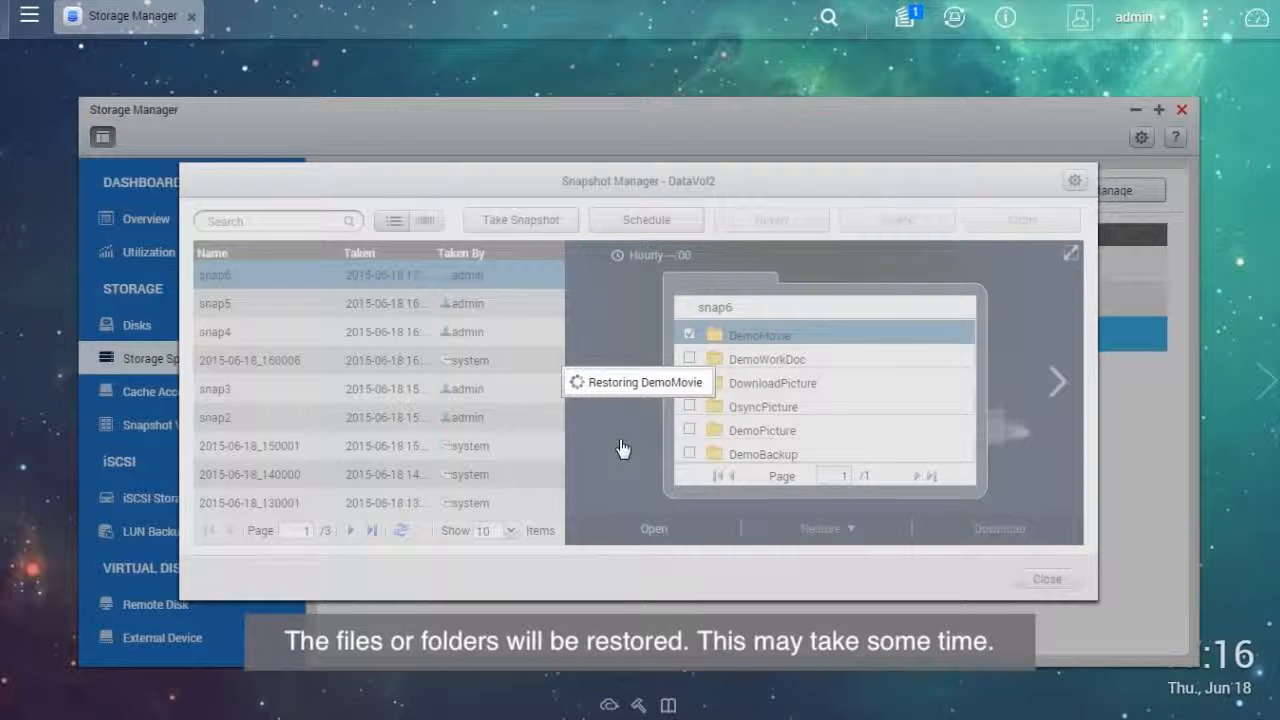
pyautogui.click(624, 448)
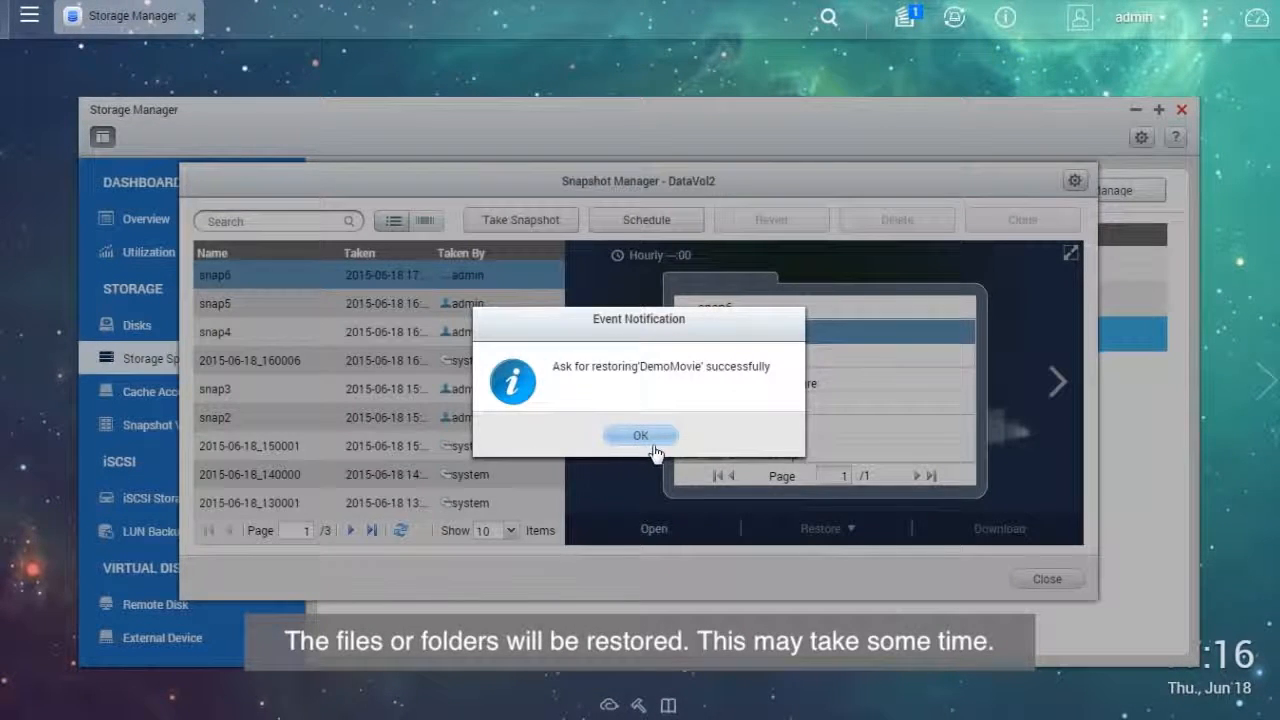
pyautogui.click(640, 436)
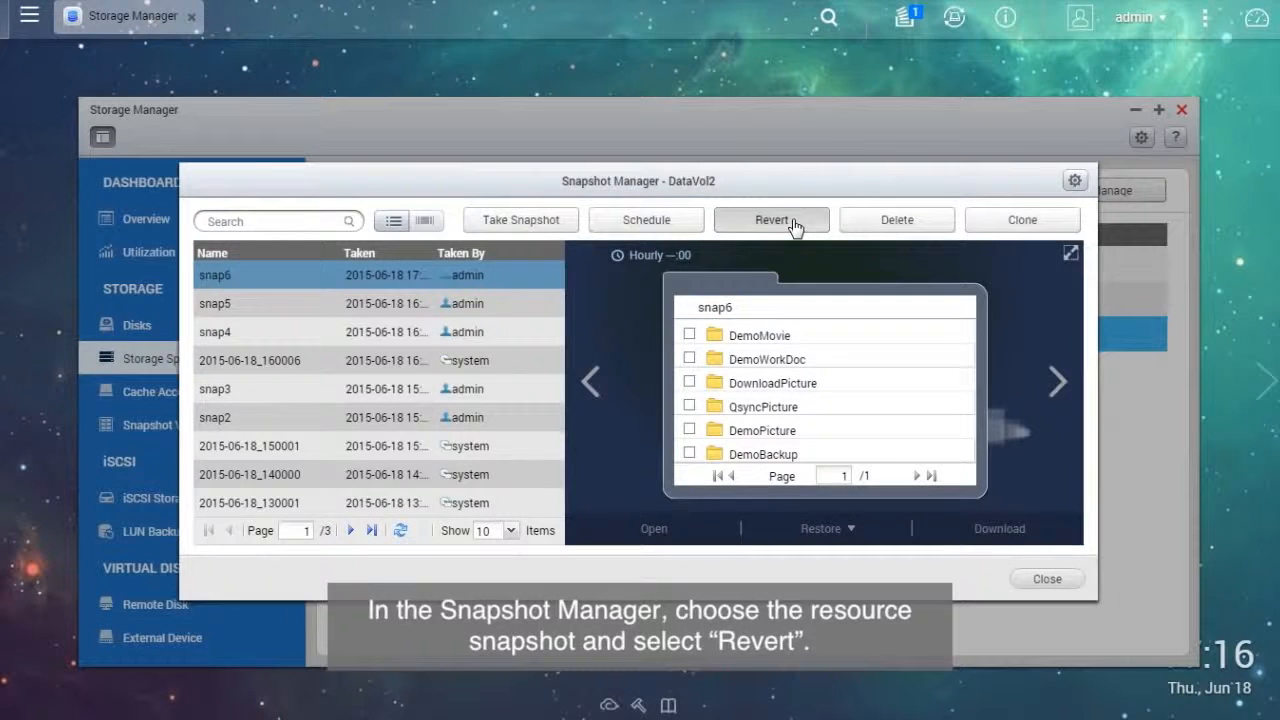
# Step: Revert DataVol2 to snap6, confirm success and close Snapshot Manager
pyautogui.click(772, 218)
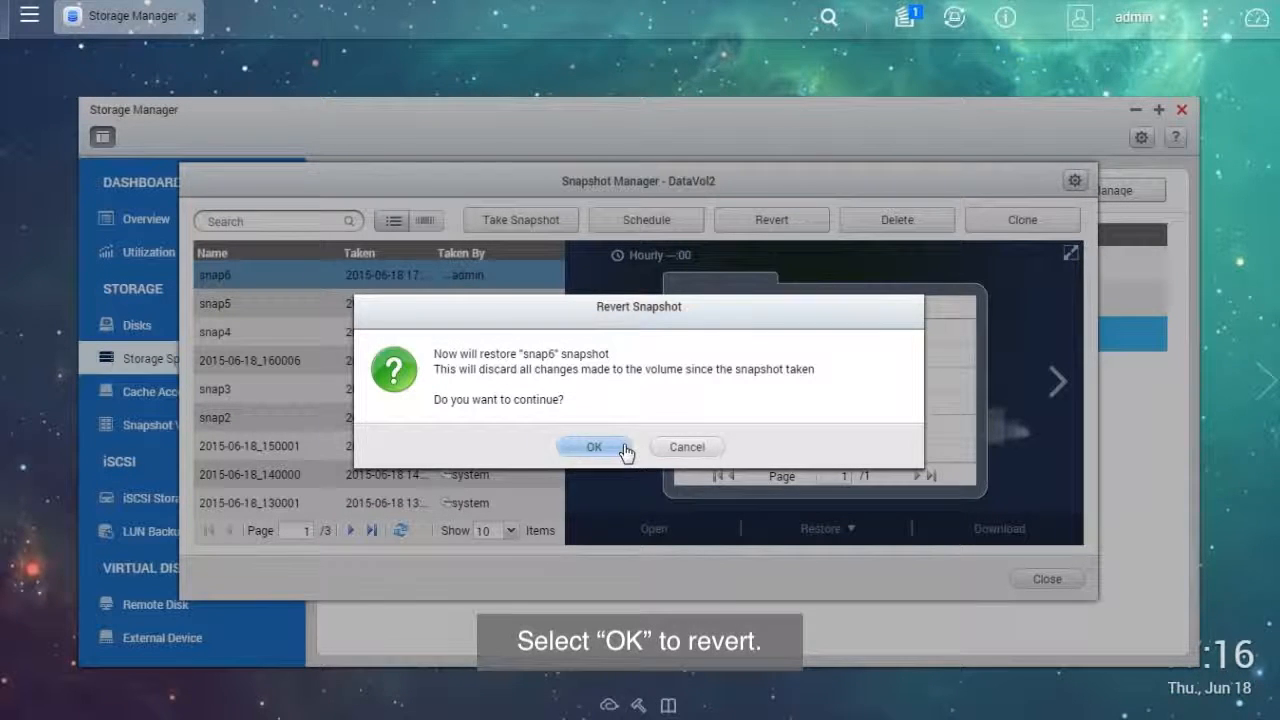
pyautogui.click(592, 446)
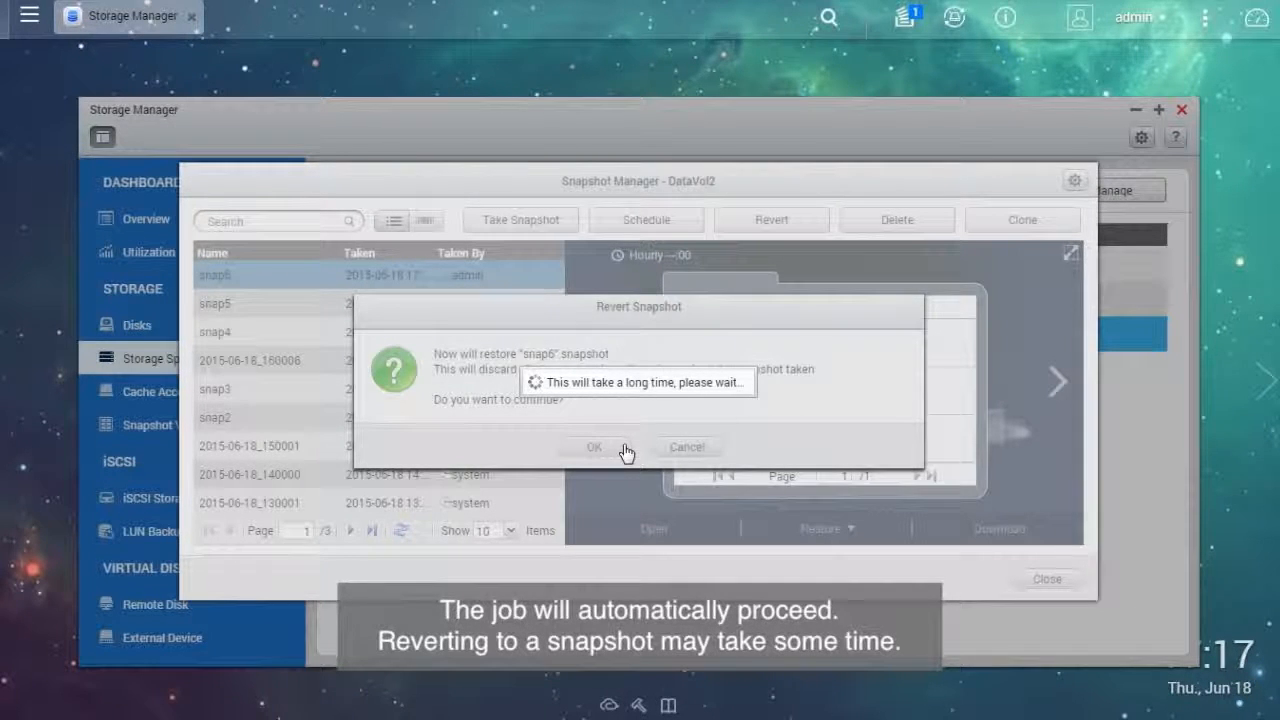
pyautogui.click(594, 446)
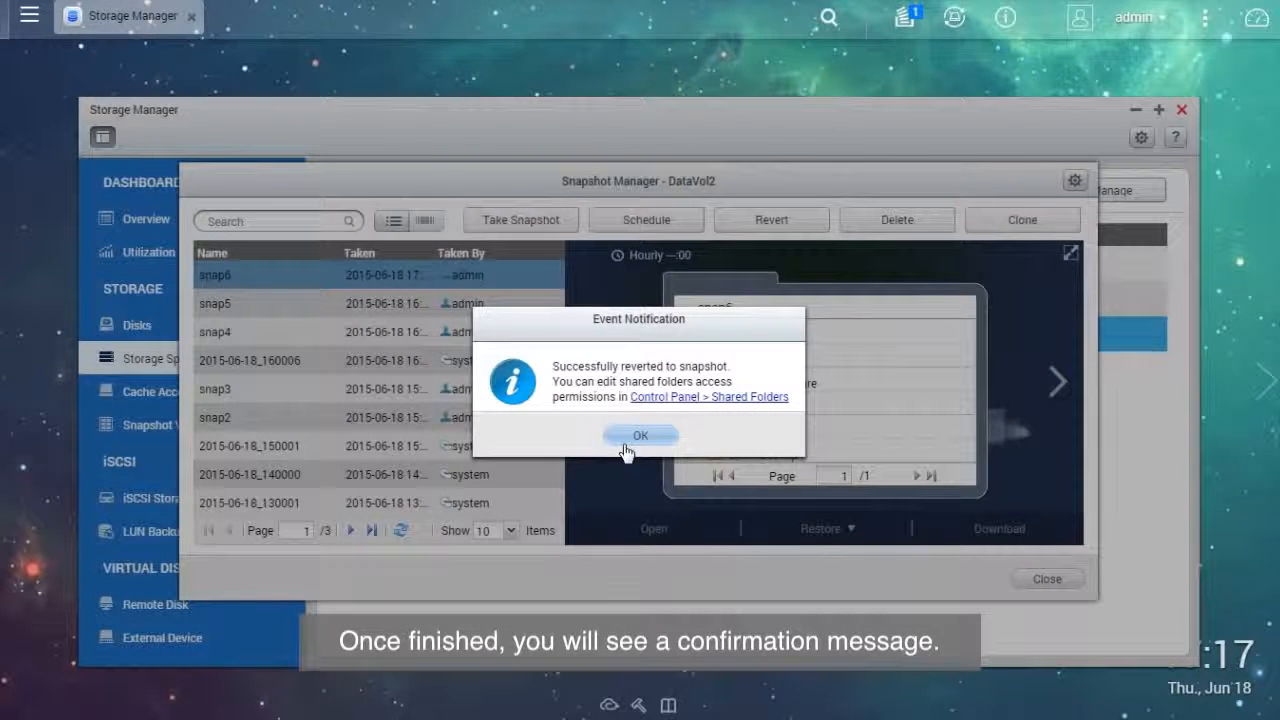
pyautogui.click(640, 436)
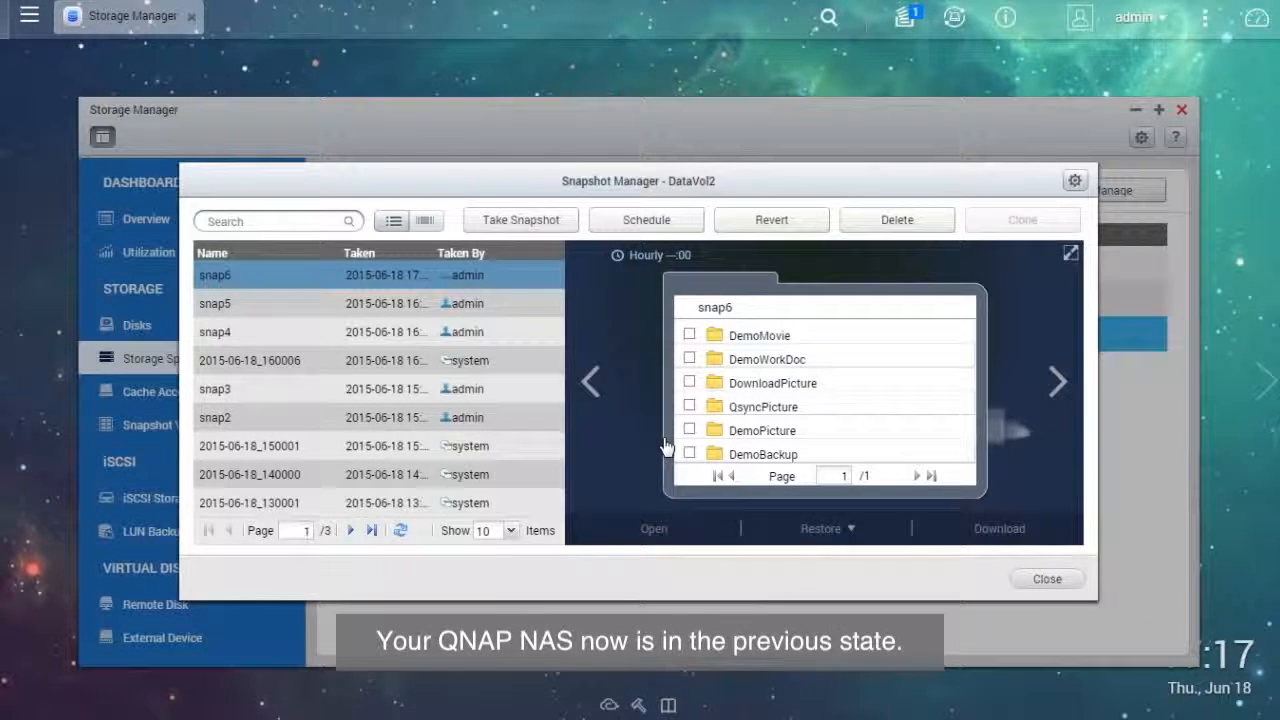
pyautogui.click(1046, 578)
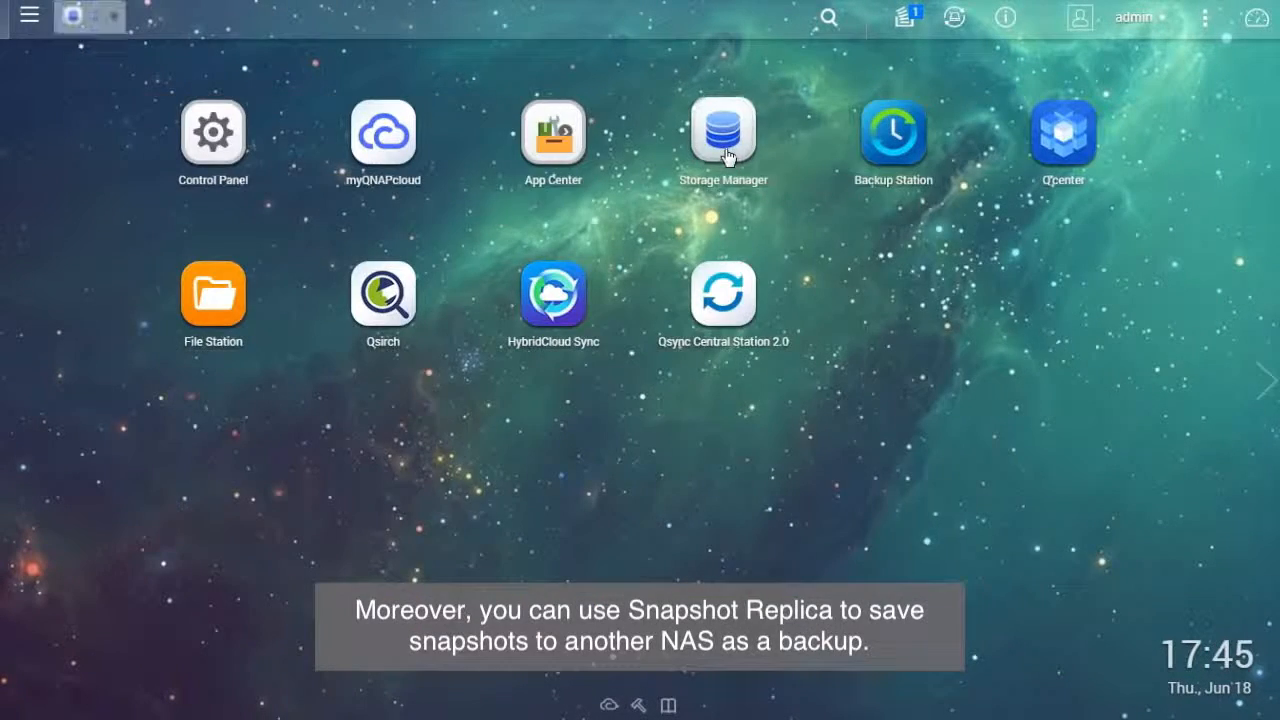
# Step: Reopen Storage Manager on Storage Space and show DataVol2's snapshot options
pyautogui.click(724, 132)
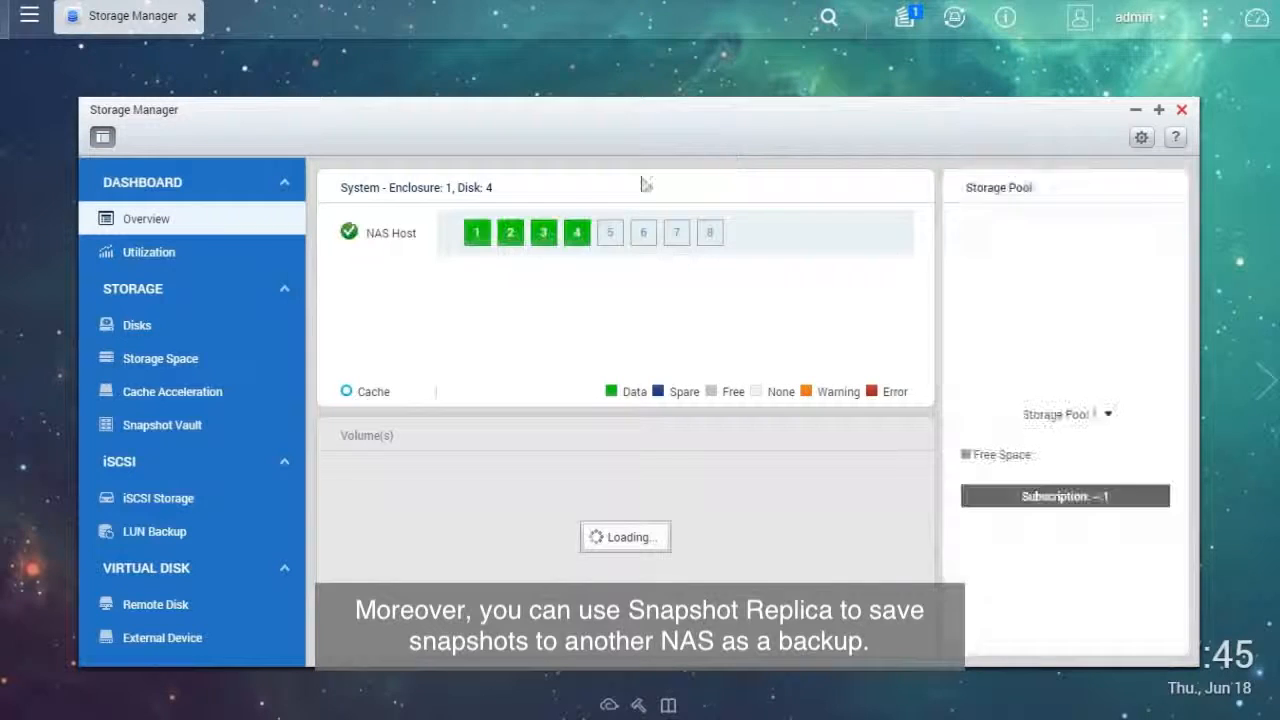
pyautogui.click(160, 358)
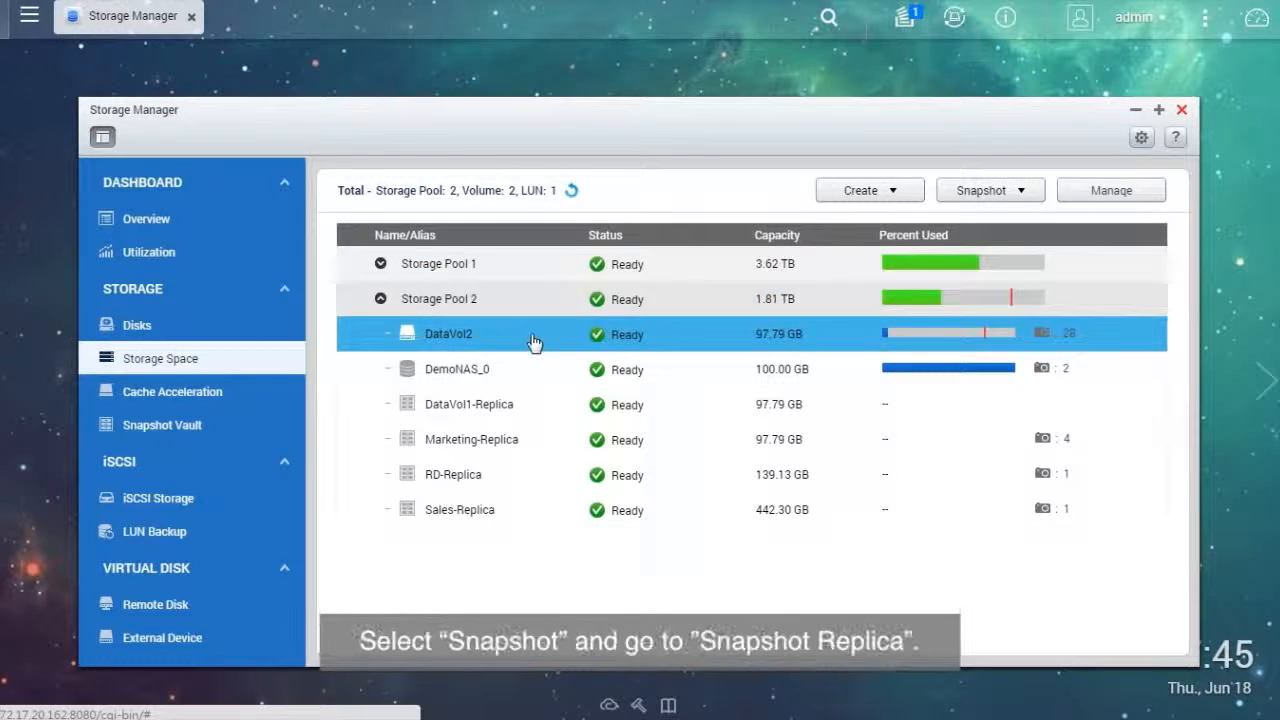
pyautogui.click(990, 190)
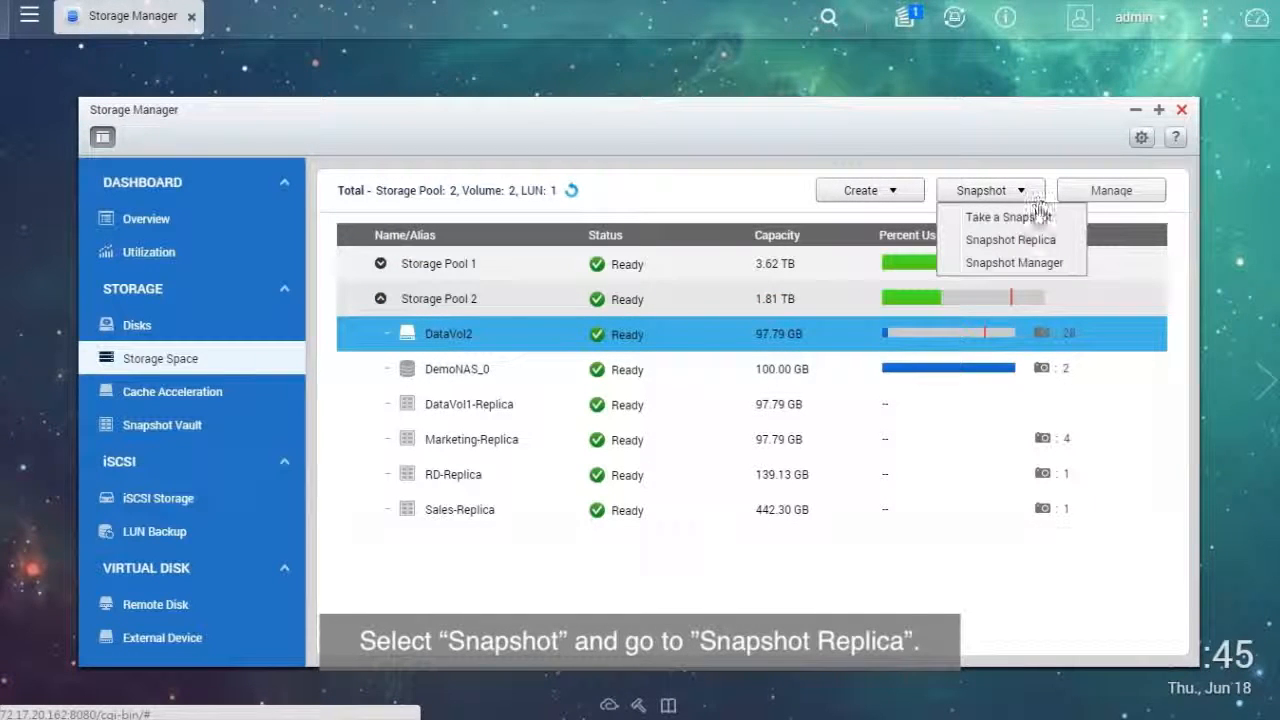
pyautogui.moveTo(1064, 248)
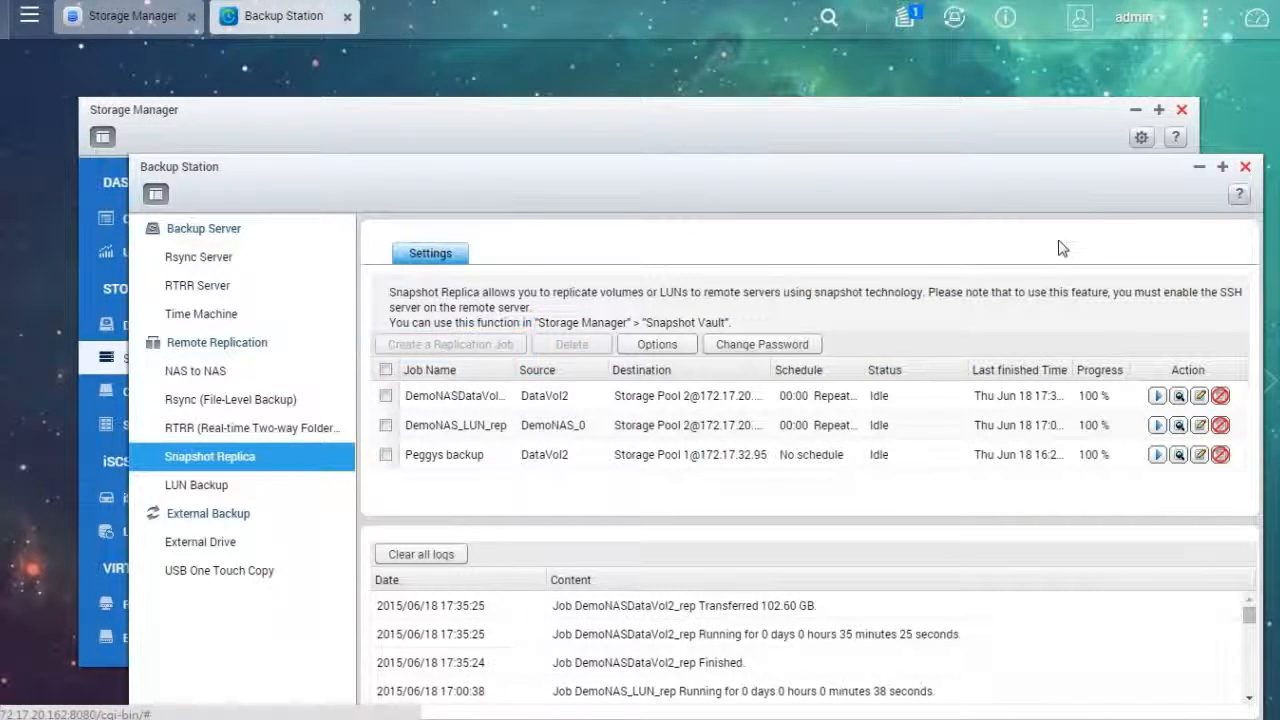
# Step: Create replication job DataVol2_rep with remote server 172.17.32.95 tested and Storage Pool 1 as destination
pyautogui.click(448, 344)
pyautogui.write('DataVol2_rep')
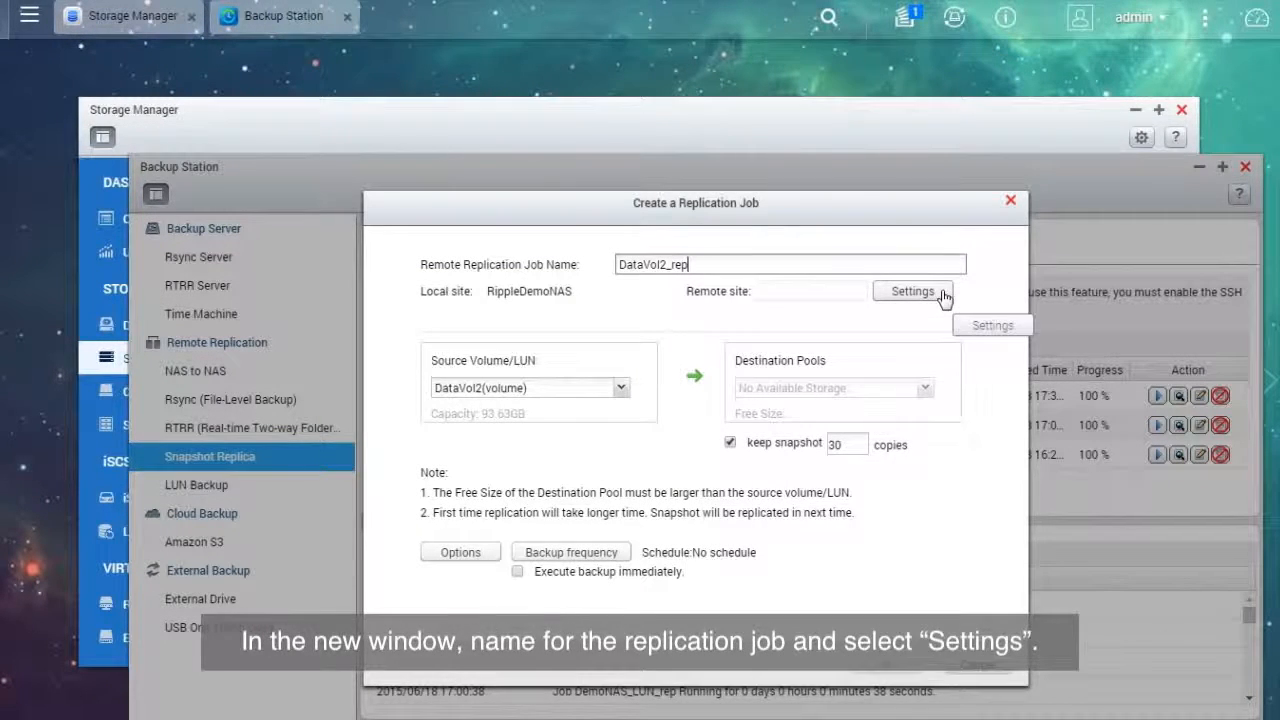
pyautogui.click(912, 292)
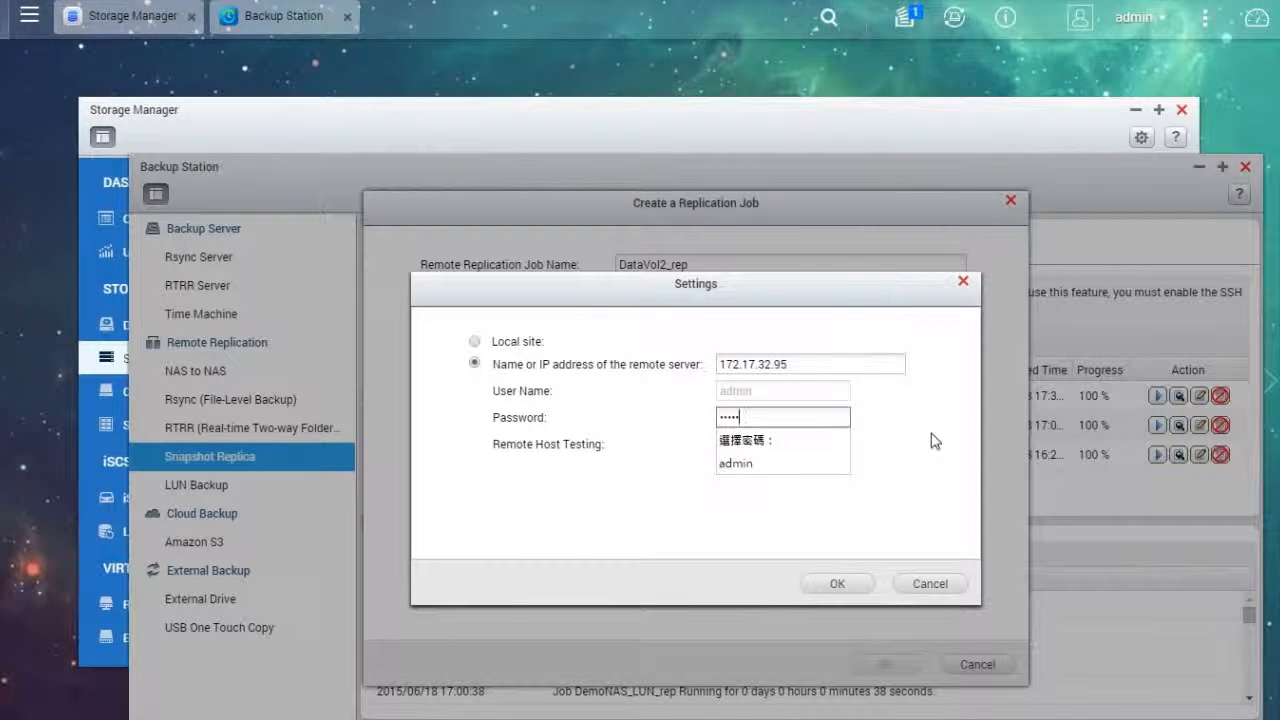
pyautogui.click(756, 444)
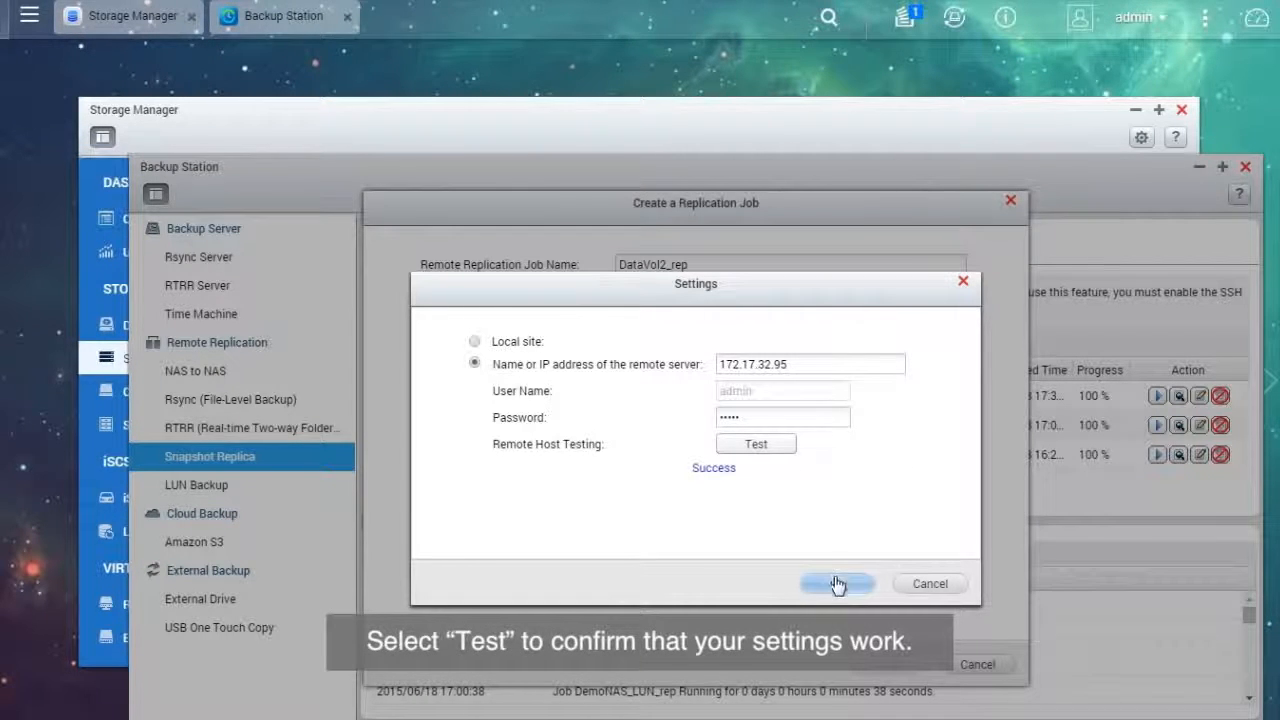
pyautogui.click(838, 584)
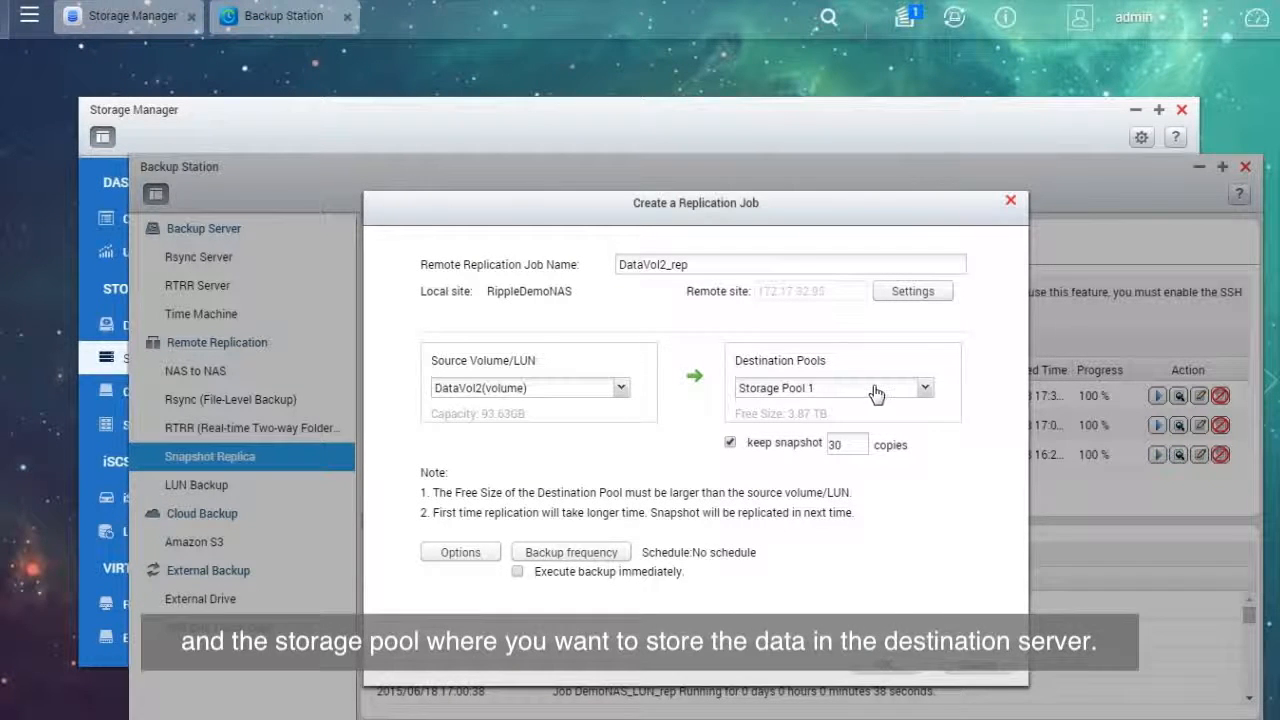
# Step: Keep 3 snapshot copies, leaving encryption, compression and schedule unchanged
pyautogui.tripleClick(846, 444)
pyautogui.write('3')
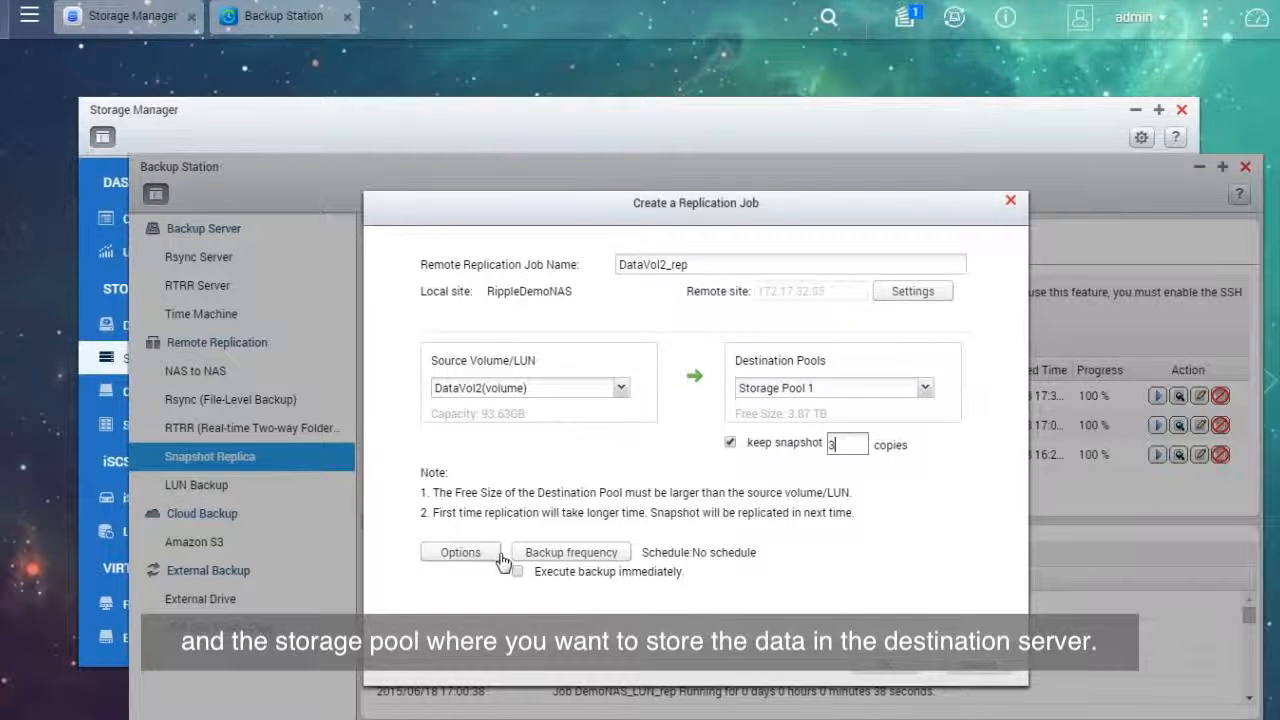
pyautogui.click(460, 552)
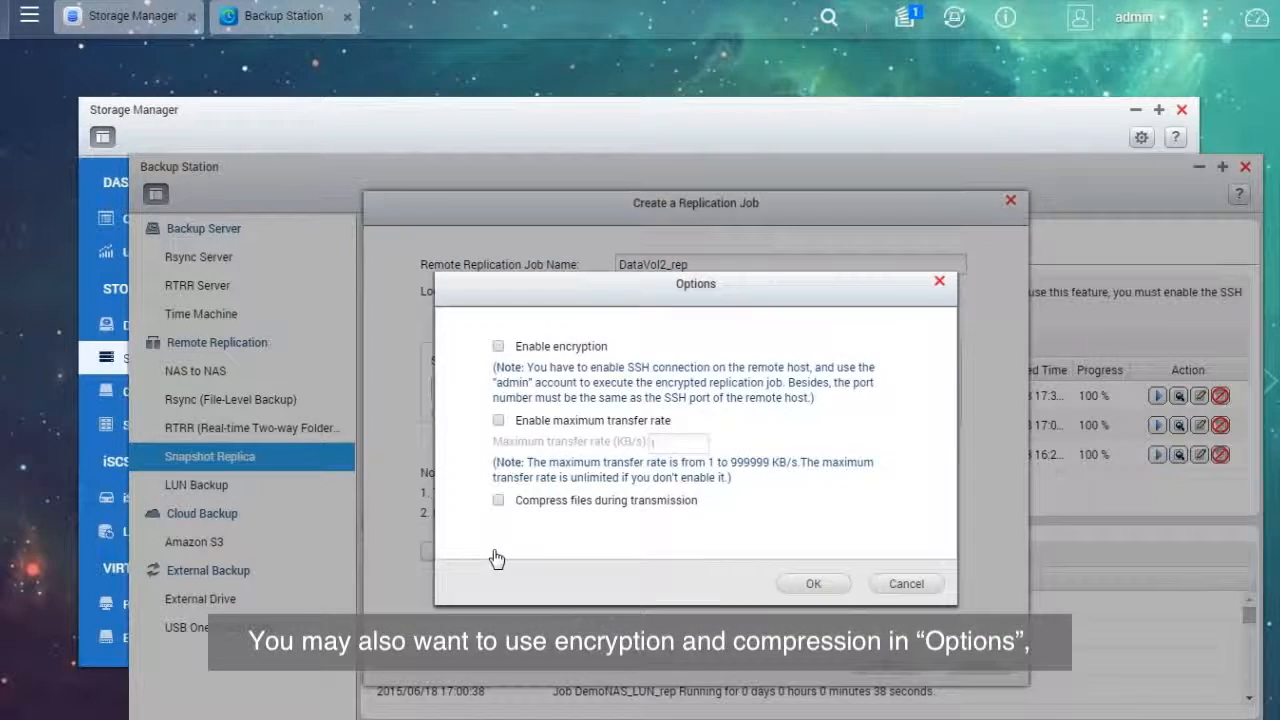
pyautogui.click(906, 584)
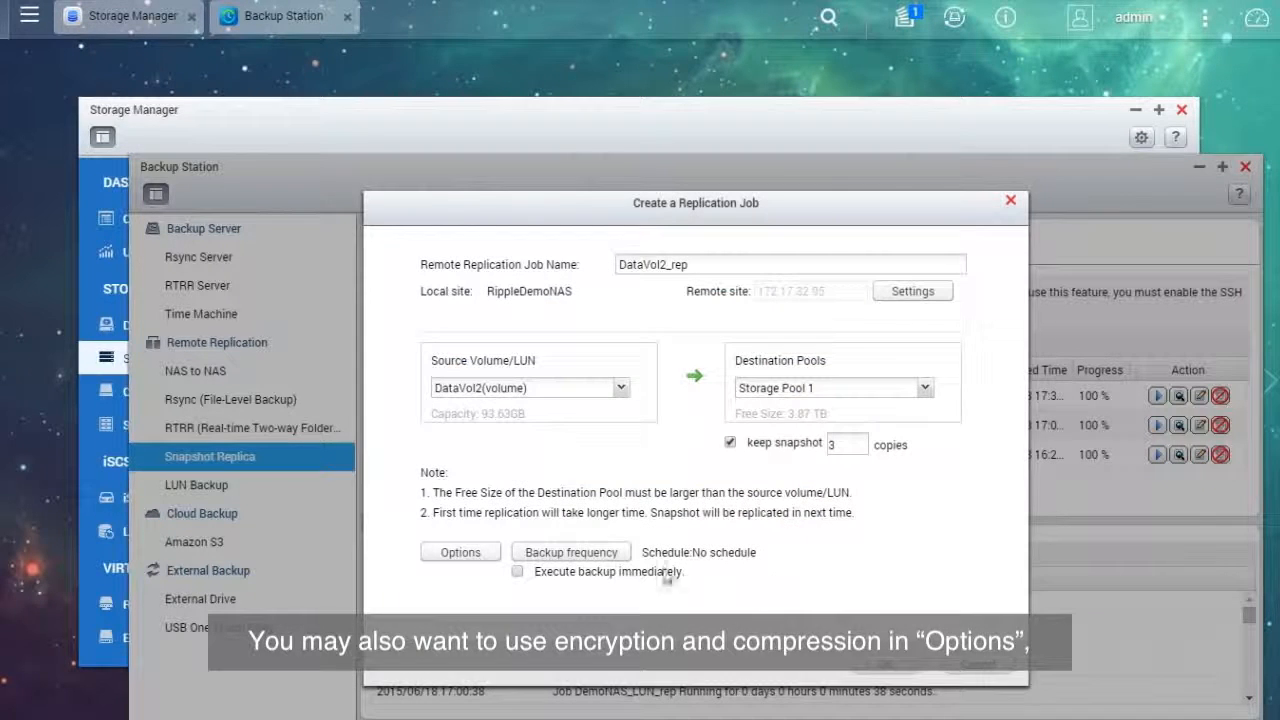
pyautogui.click(570, 552)
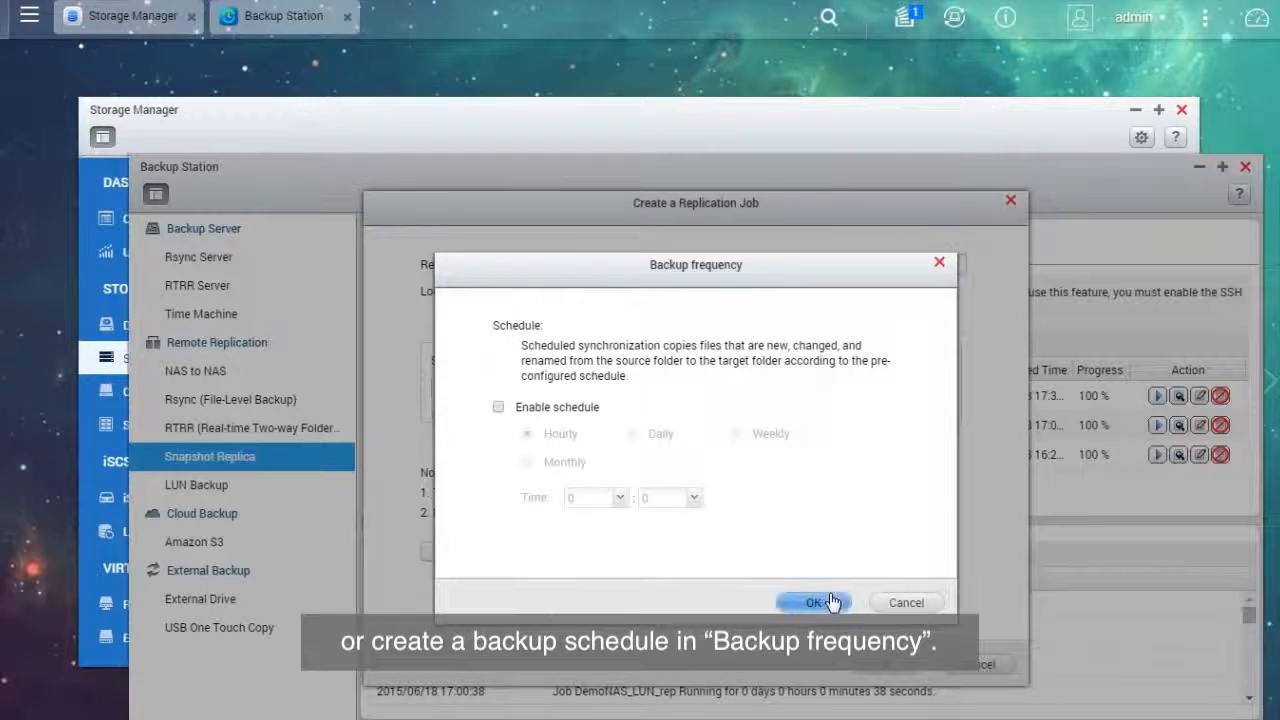
pyautogui.click(814, 602)
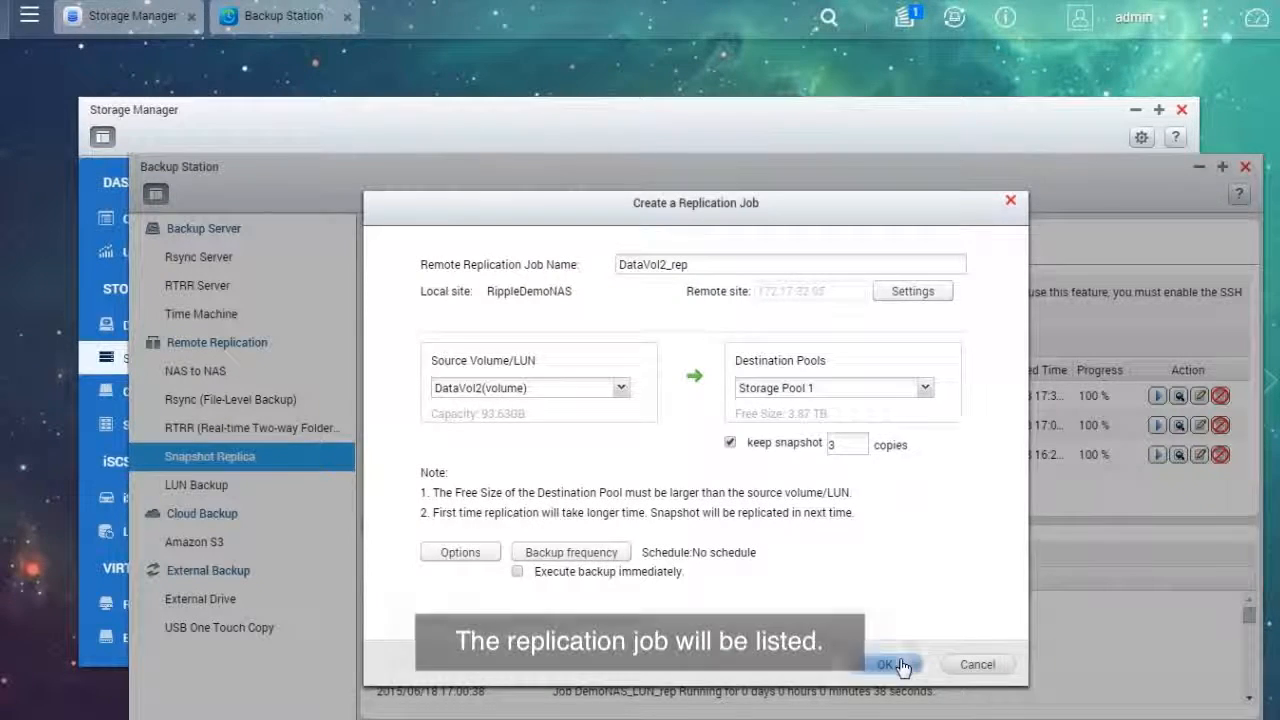
# Step: Save and start the DataVol2_rep job, then close Backup Station
pyautogui.click(888, 664)
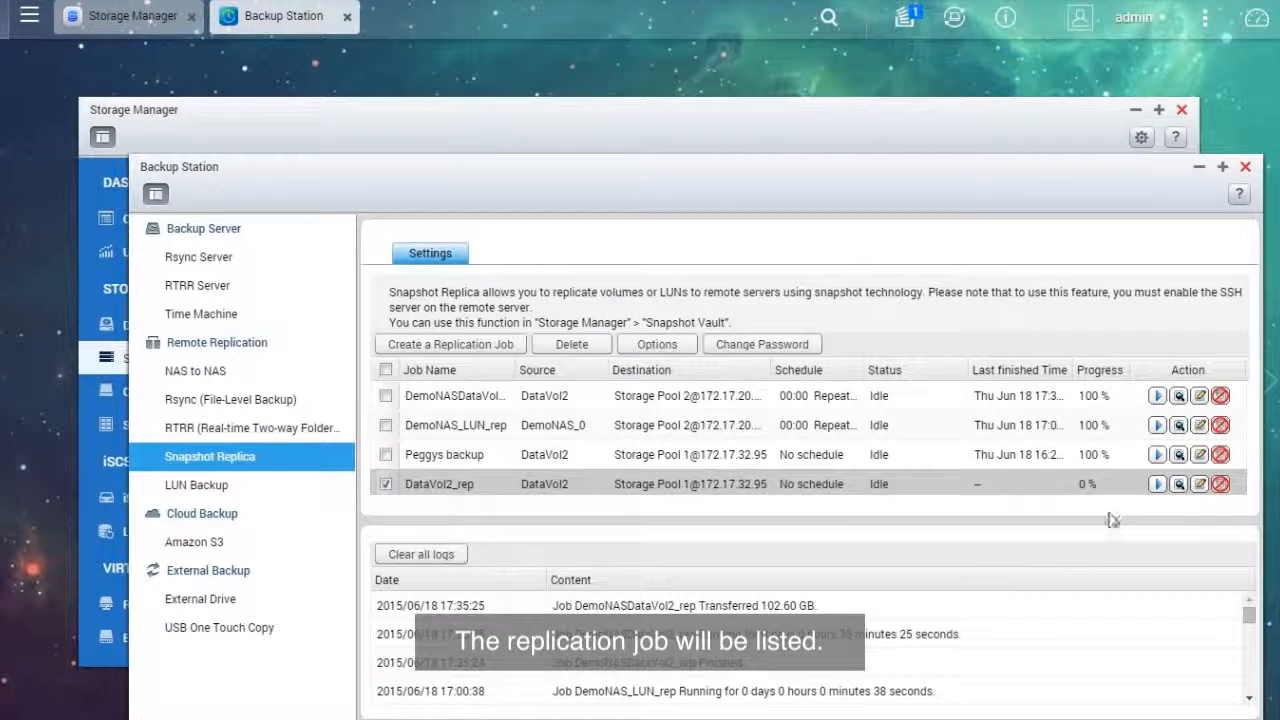
pyautogui.moveTo(1156, 484)
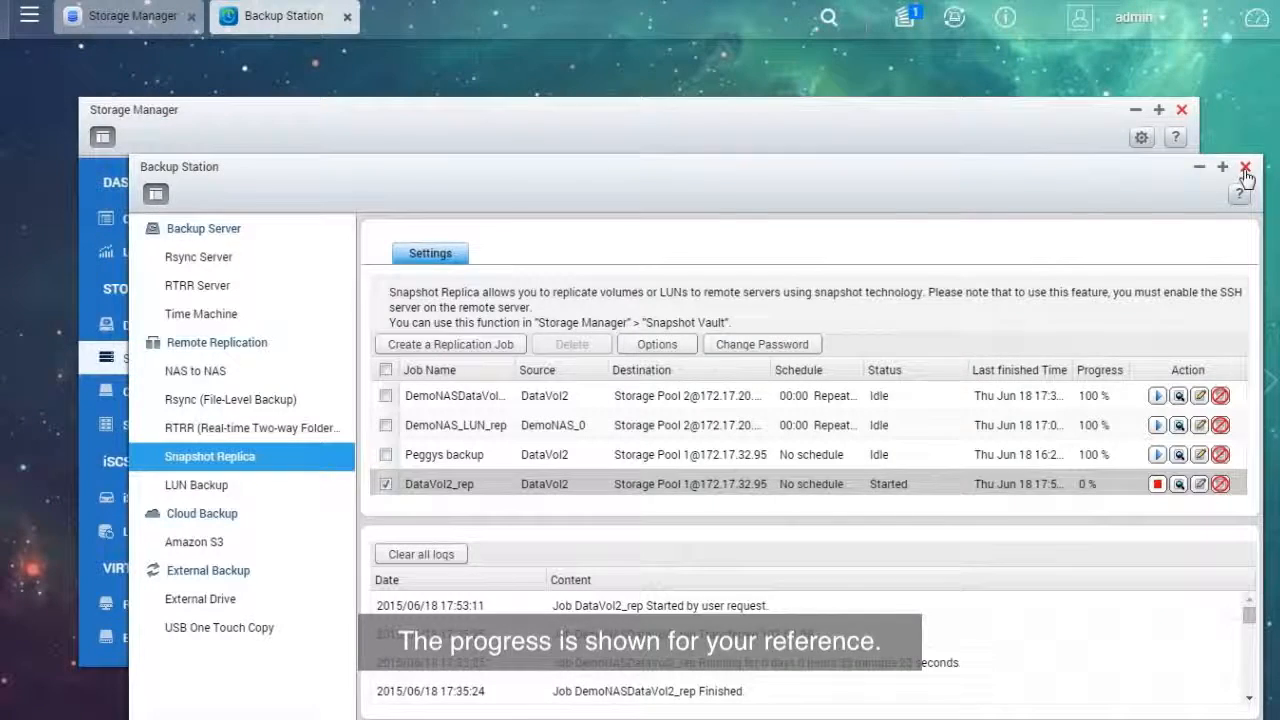
pyautogui.click(1244, 168)
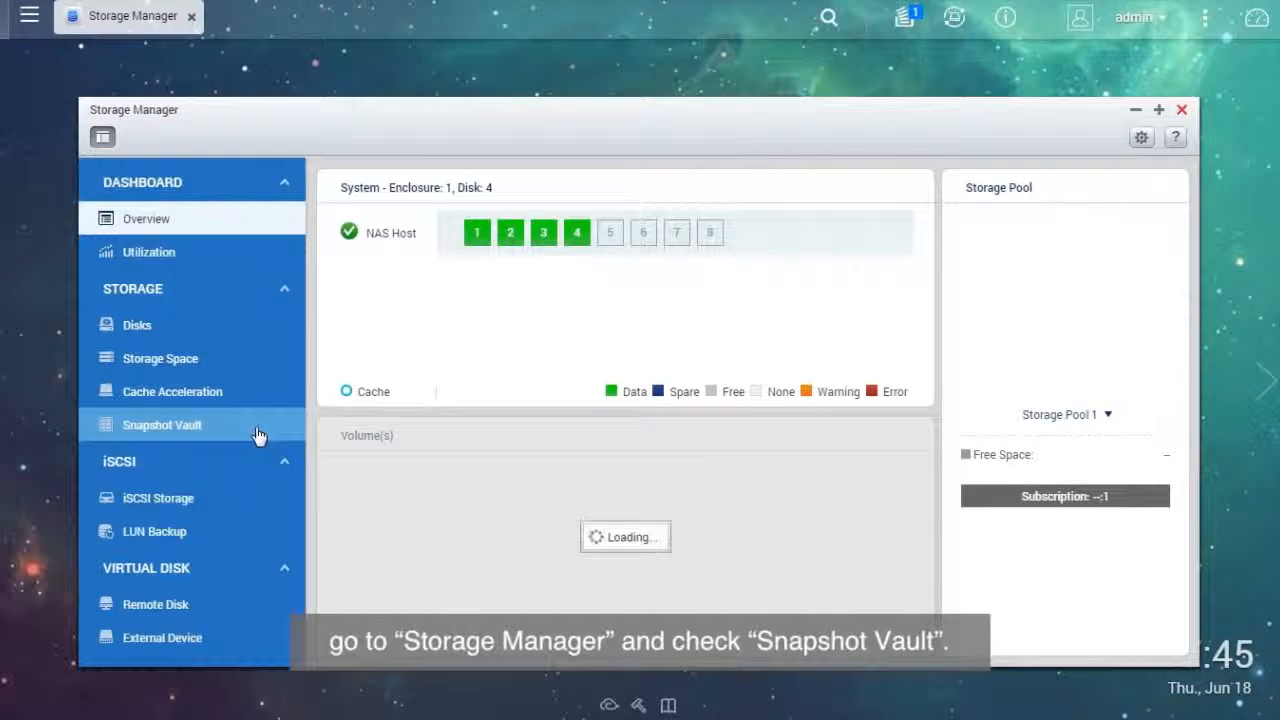
# Step: Show the Snapshot Vault replicas and select Sales-Replica from 172.17.32.140
pyautogui.click(162, 424)
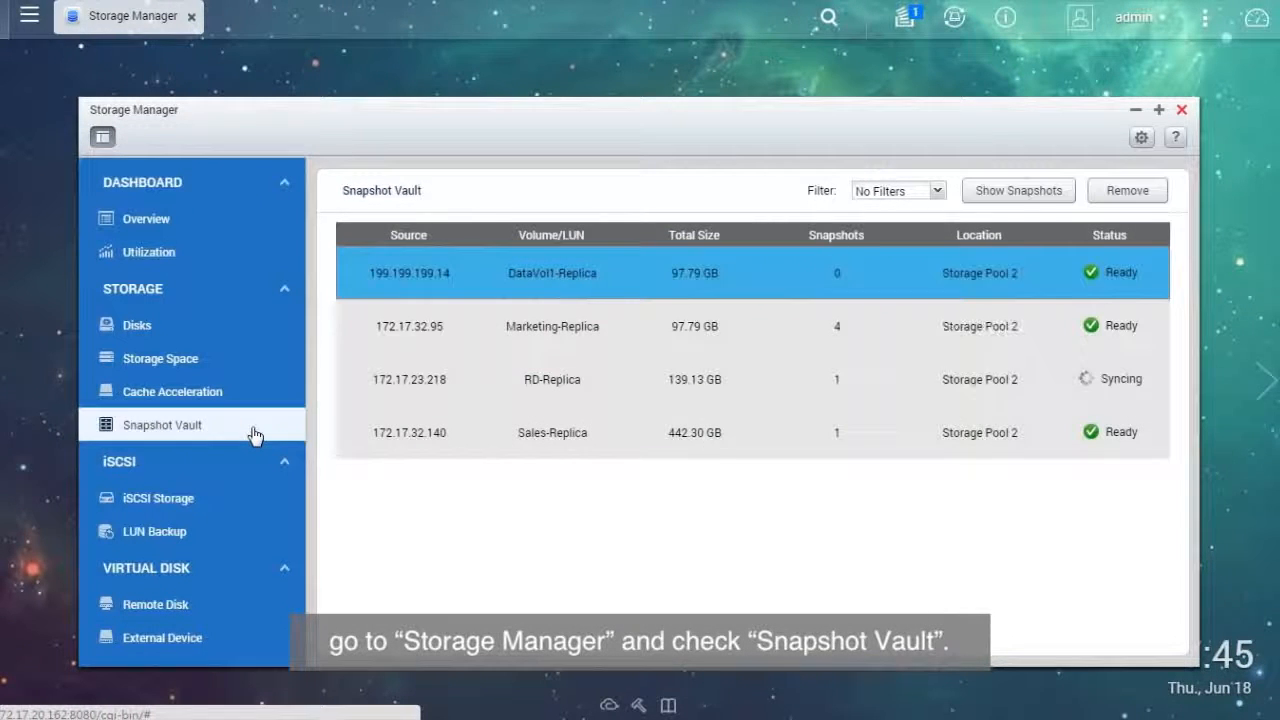
pyautogui.click(552, 432)
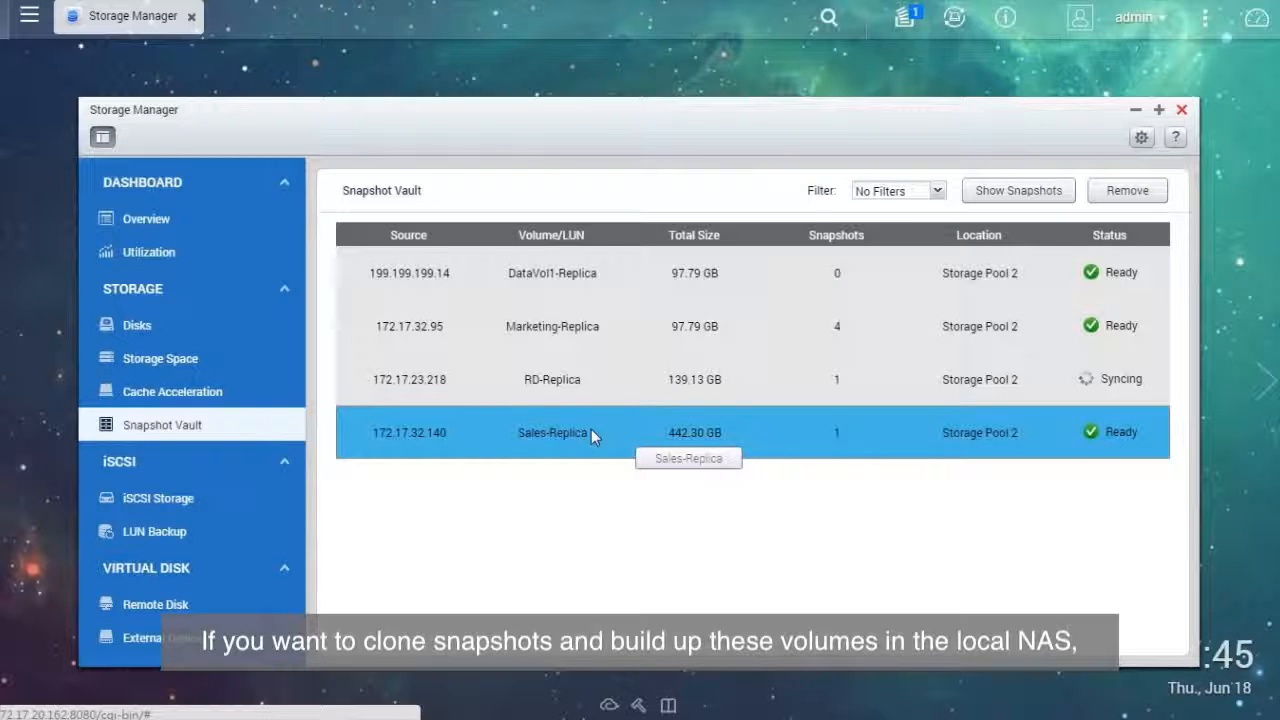
# Step: Clone the Sales_Volume snapshot of Sales-Replica into new volume Sales_Volume_c1 and acknowledge success
pyautogui.click(1016, 190)
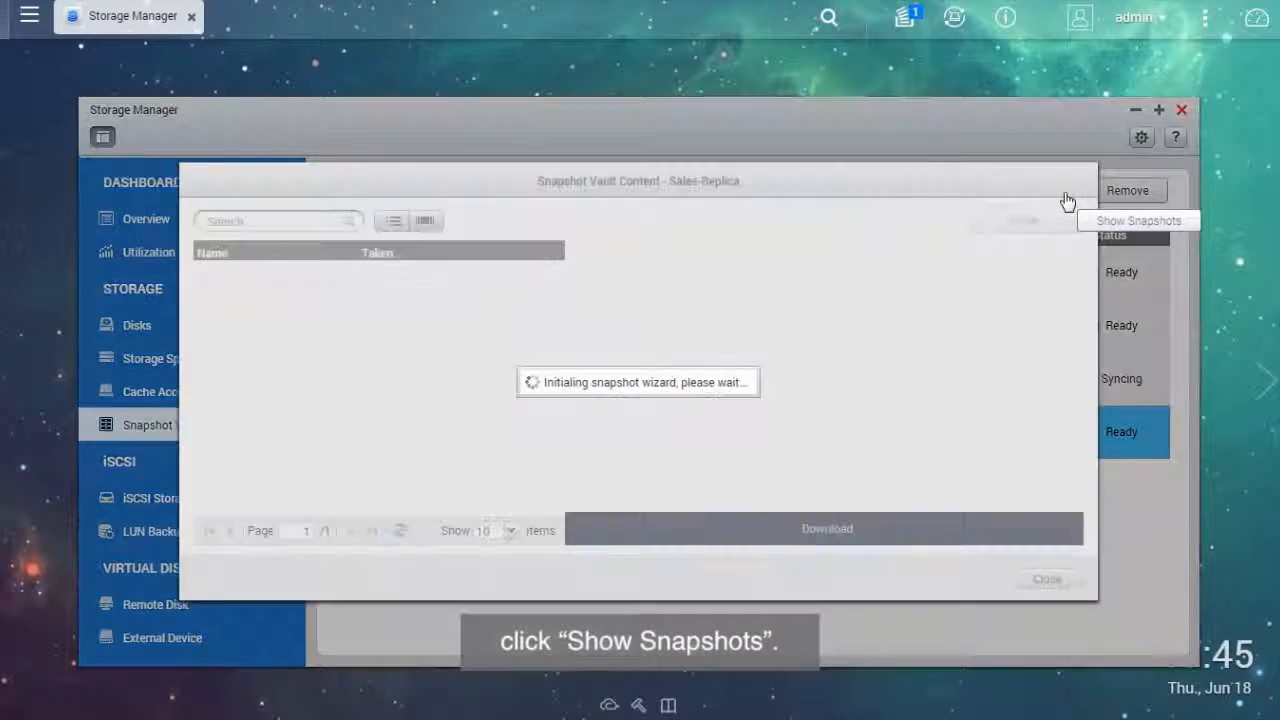
pyautogui.click(1138, 220)
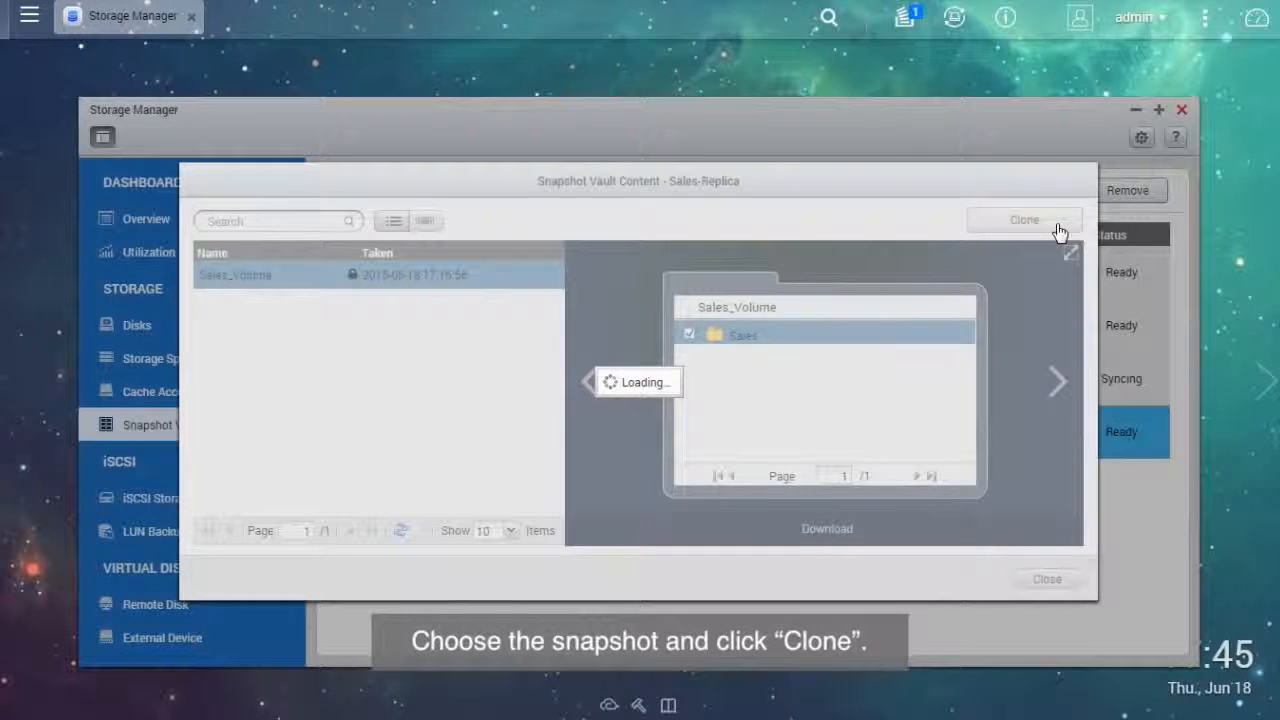
pyautogui.click(1024, 218)
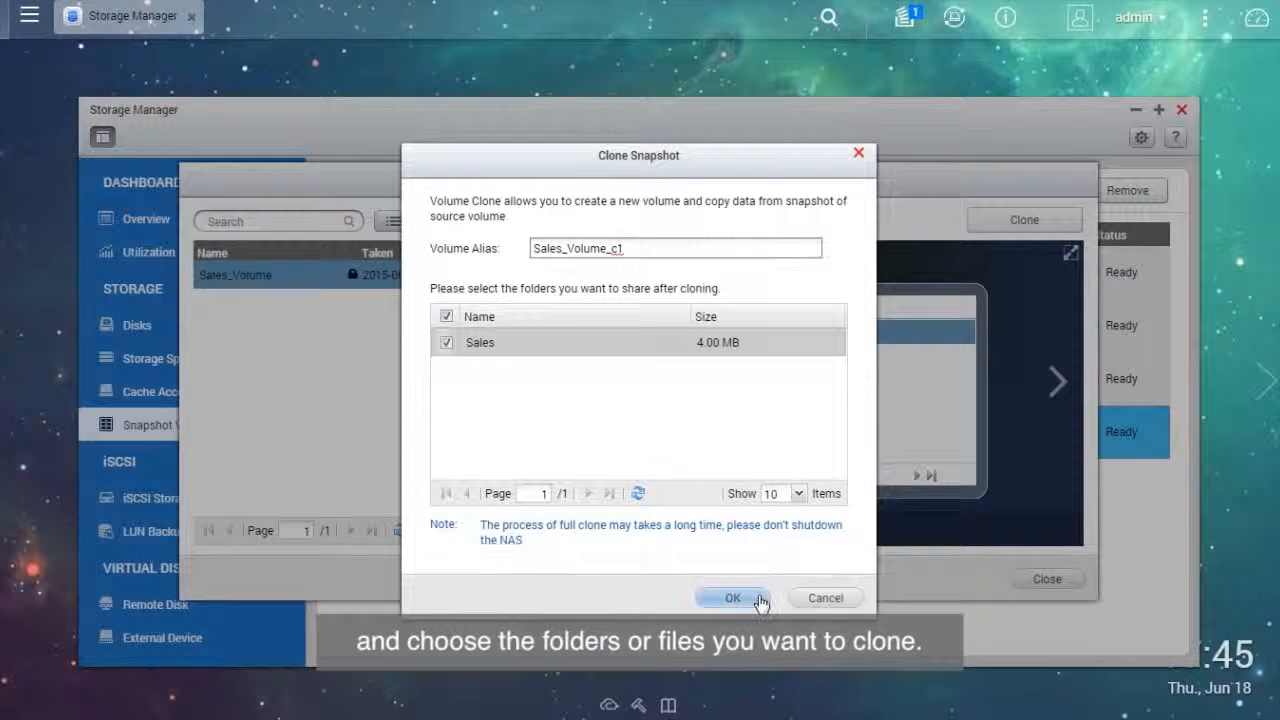
pyautogui.click(732, 596)
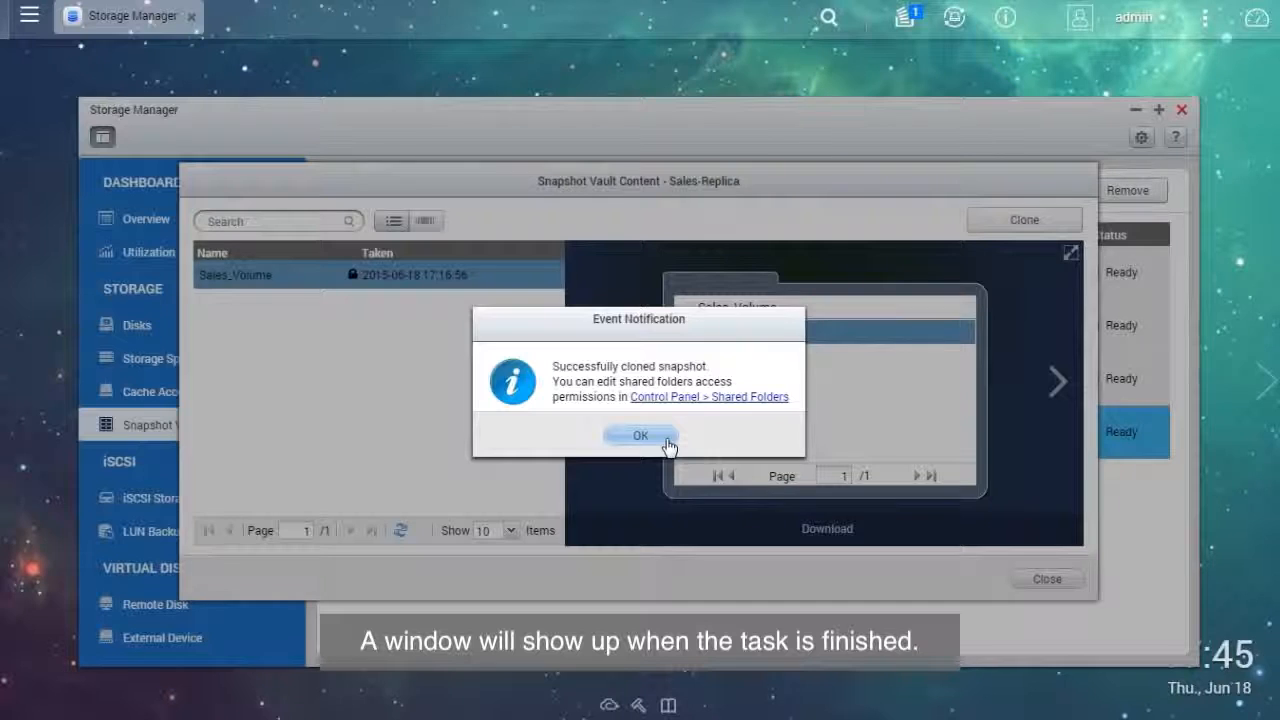
pyautogui.click(640, 436)
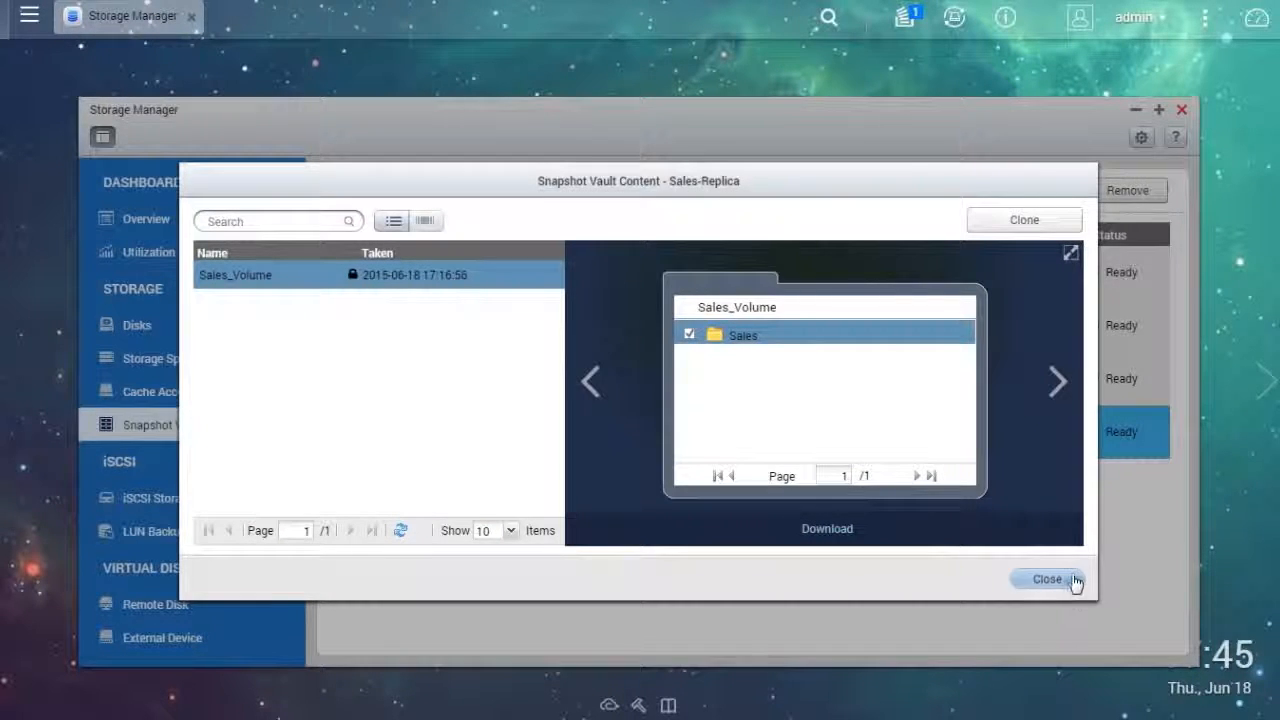
# Step: Return to Storage Space and expand Storage Pool 2 to reveal Sales_Volume_c1
pyautogui.click(1048, 580)
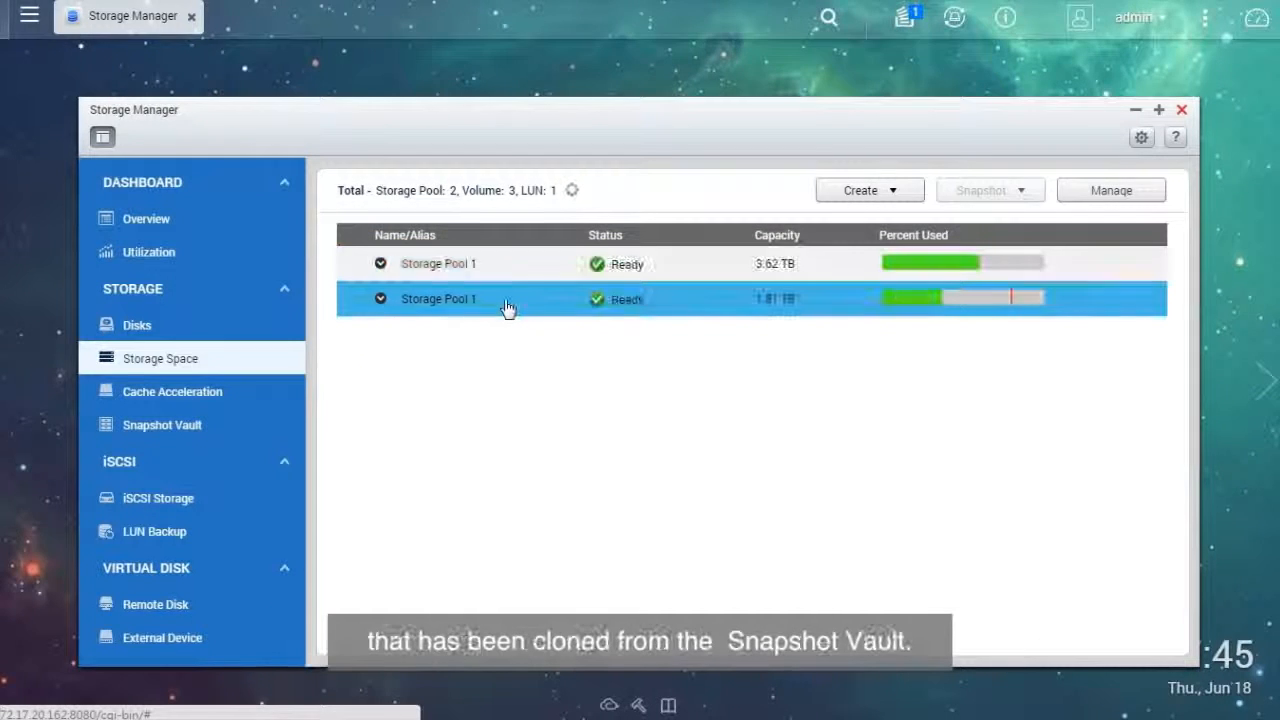
pyautogui.click(380, 298)
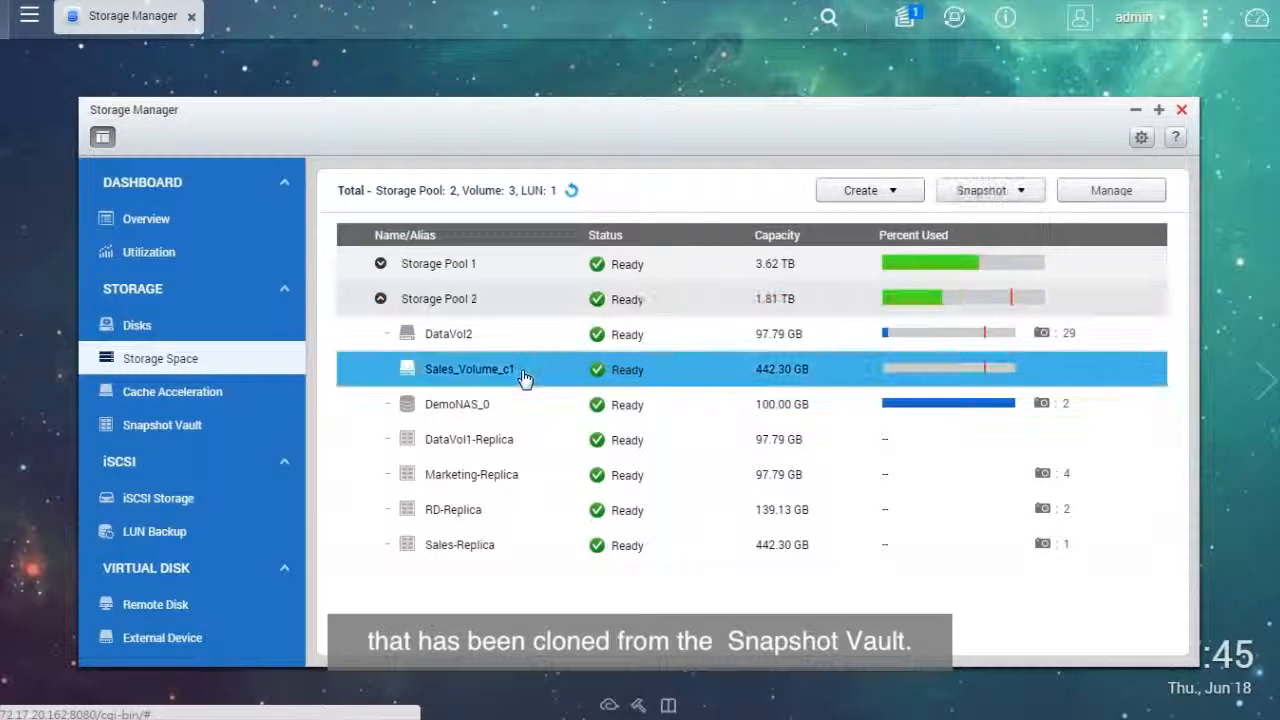